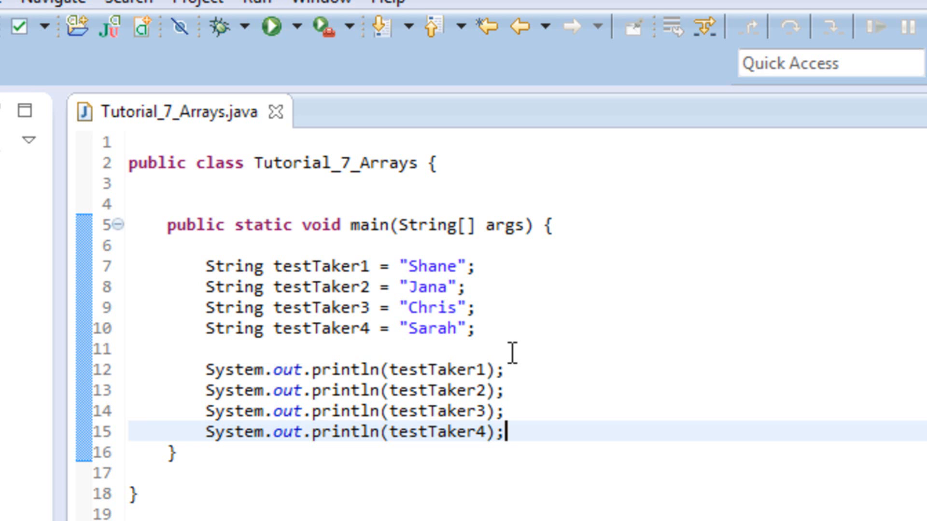
{"action": "mouse_move", "coordinate": [322, 265]}
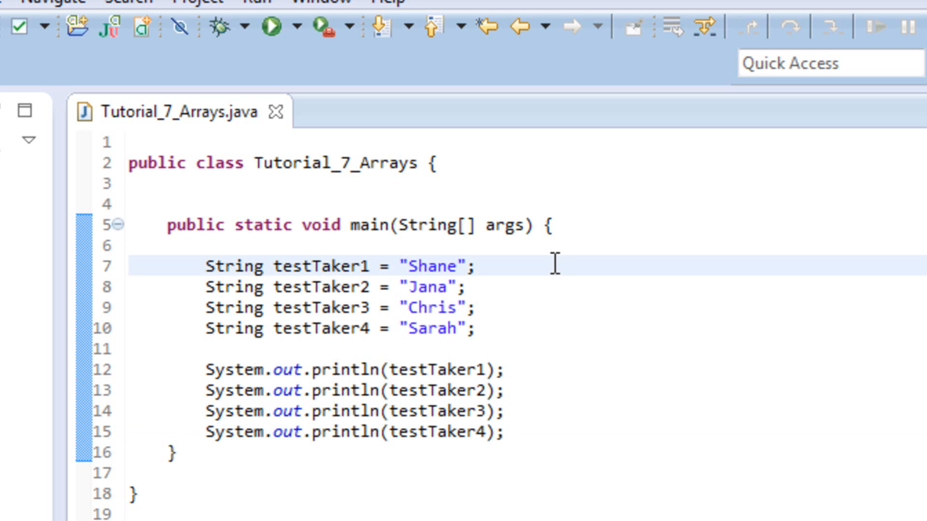
Step: Delete the separate testTaker variables and their print statements
{"action": "left_click", "coordinate": [474, 266]}
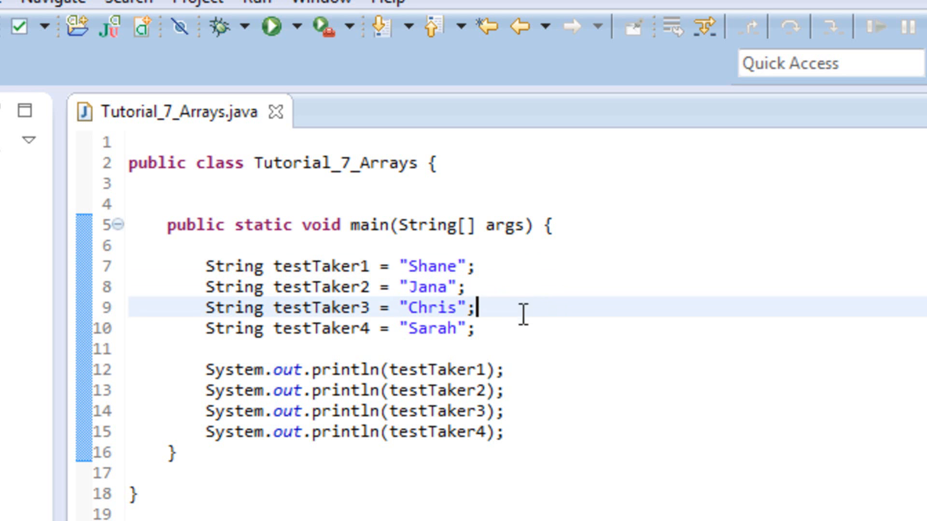
{"action": "mouse_move", "coordinate": [515, 327]}
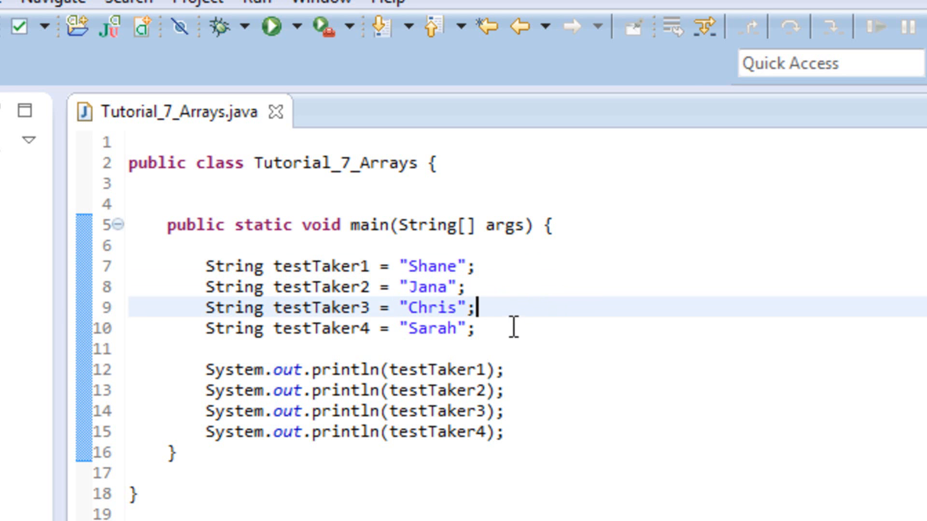
{"action": "mouse_move", "coordinate": [524, 264]}
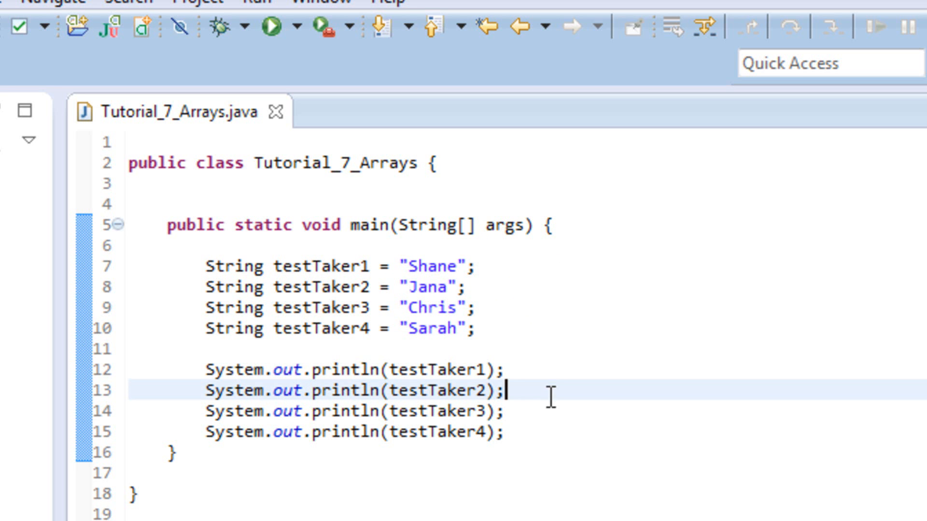
{"action": "left_click", "coordinate": [479, 330]}
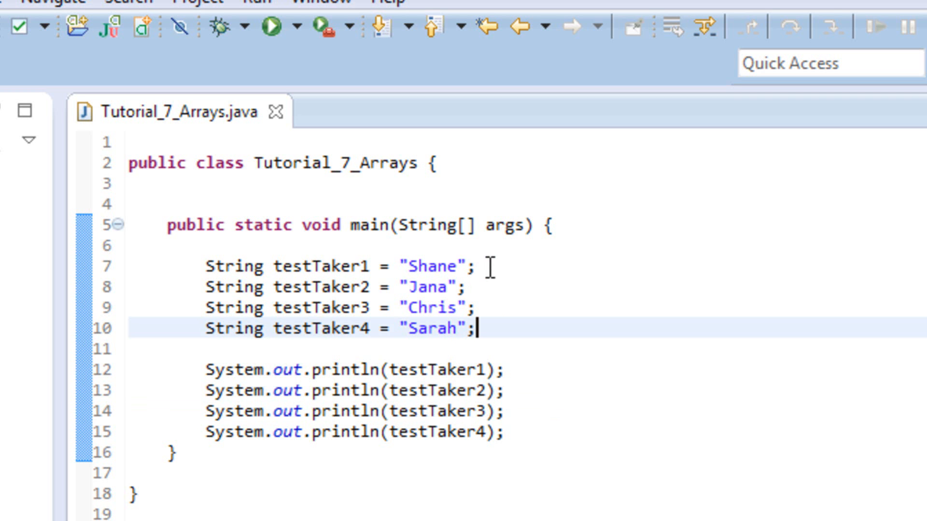
{"action": "mouse_move", "coordinate": [400, 267]}
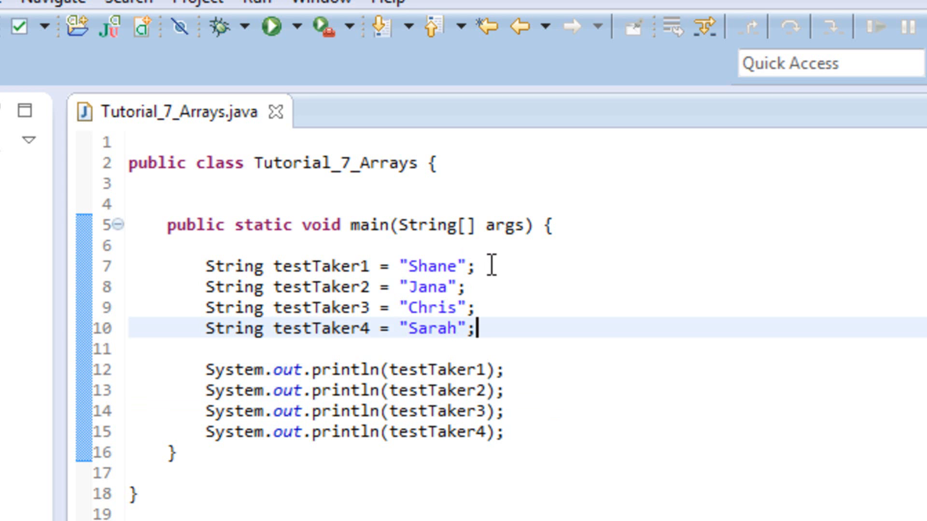
{"action": "left_click", "coordinate": [493, 287]}
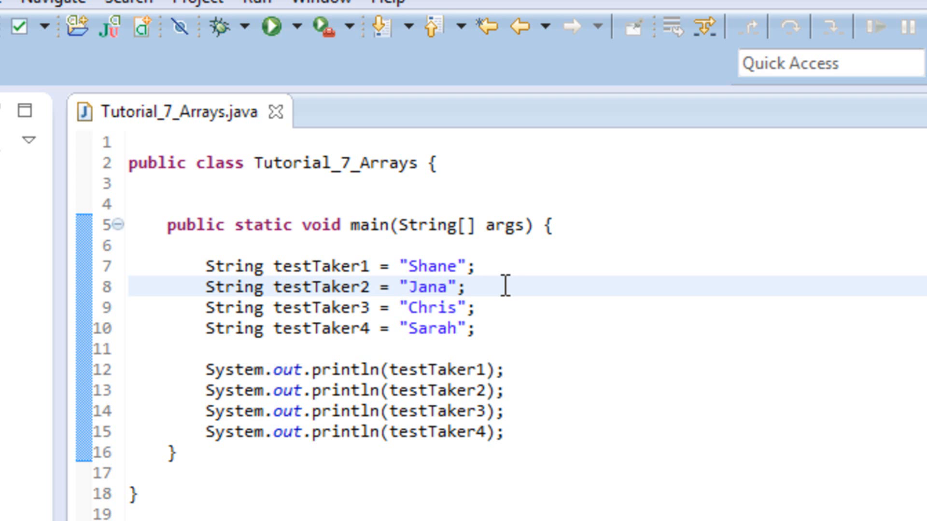
{"action": "left_click", "coordinate": [462, 287]}
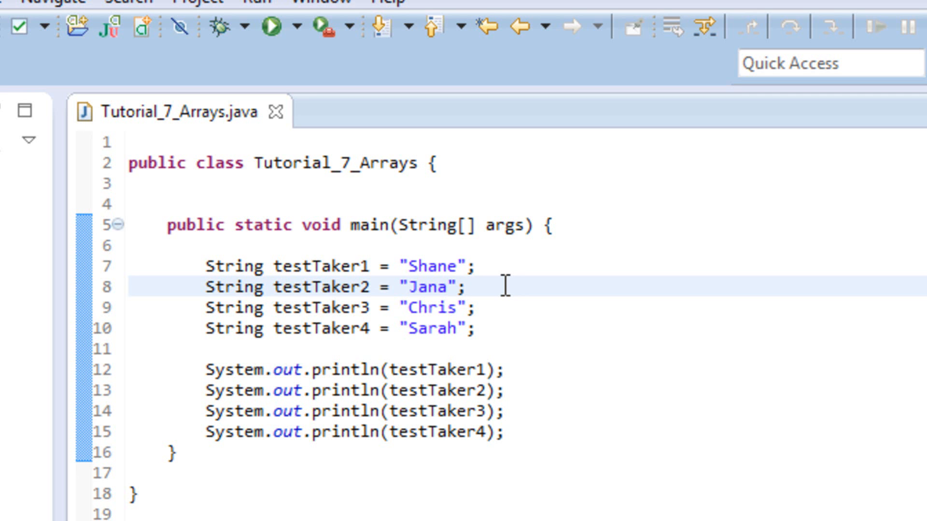
{"action": "left_click", "coordinate": [467, 288]}
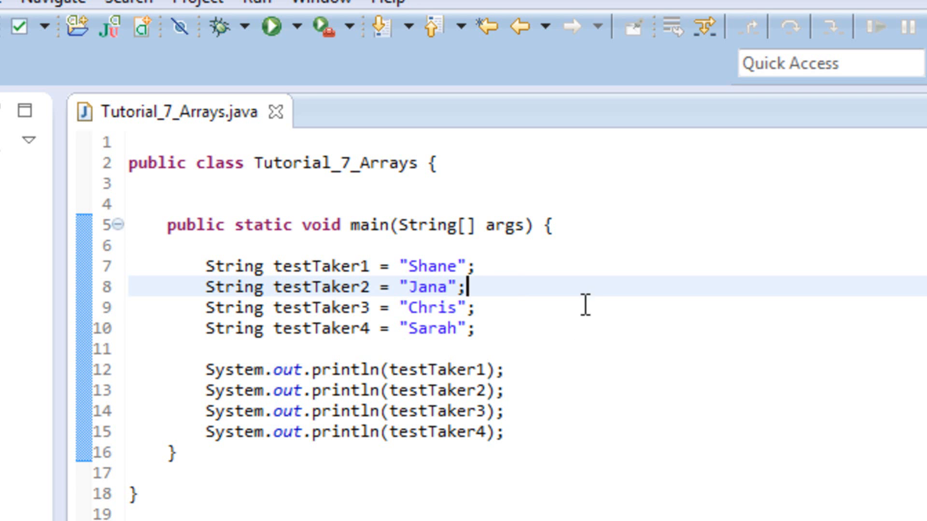
{"action": "mouse_move", "coordinate": [507, 429]}
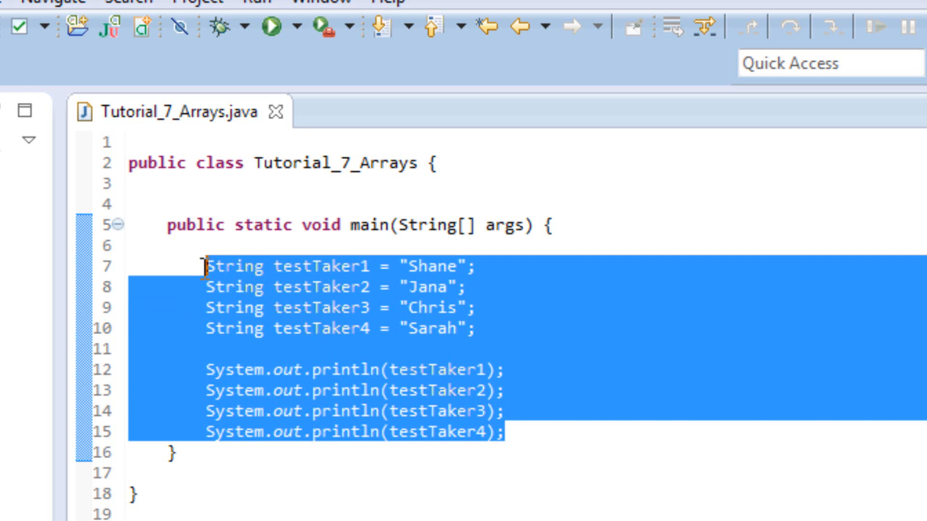
{"action": "key", "text": "Delete"}
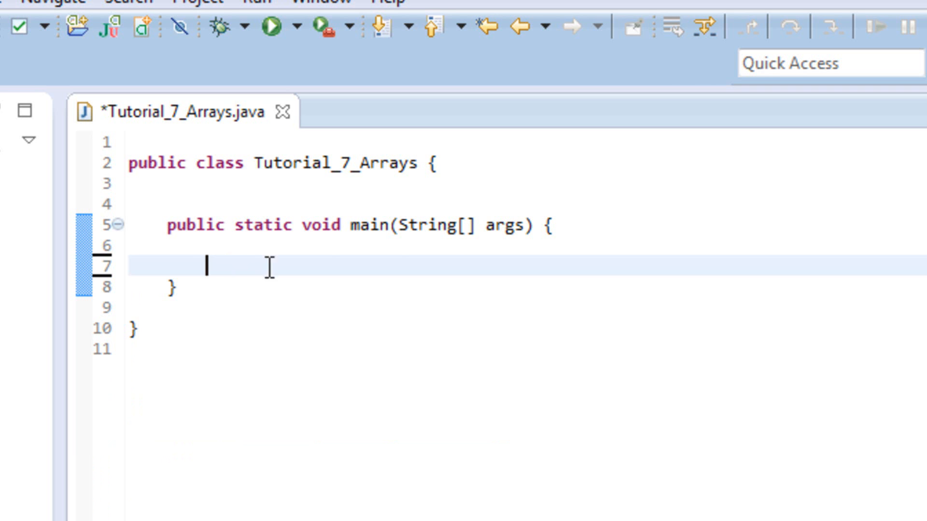
{"action": "mouse_move", "coordinate": [205, 382]}
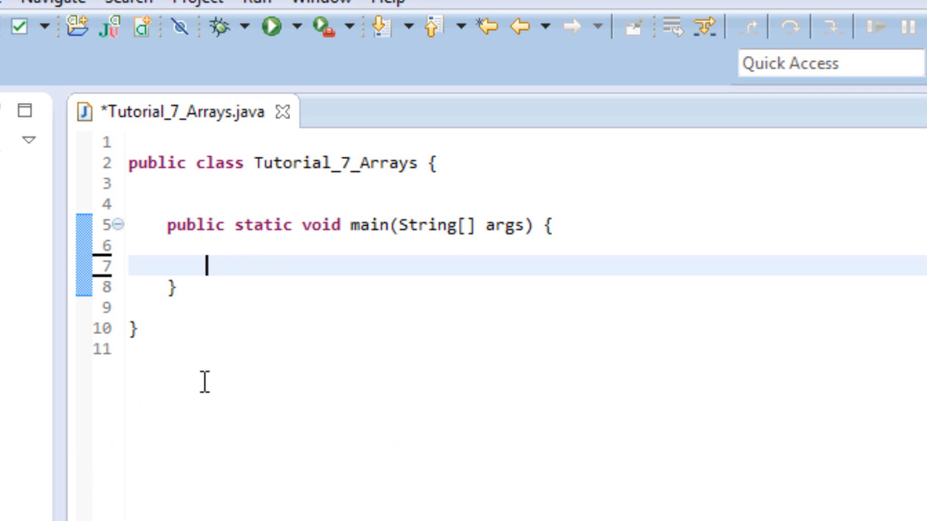
Step: Write String[] testTakers = {"Shane", "Jana", "Chris", "Sarah"}; on line 7
{"action": "type", "text": "s"}
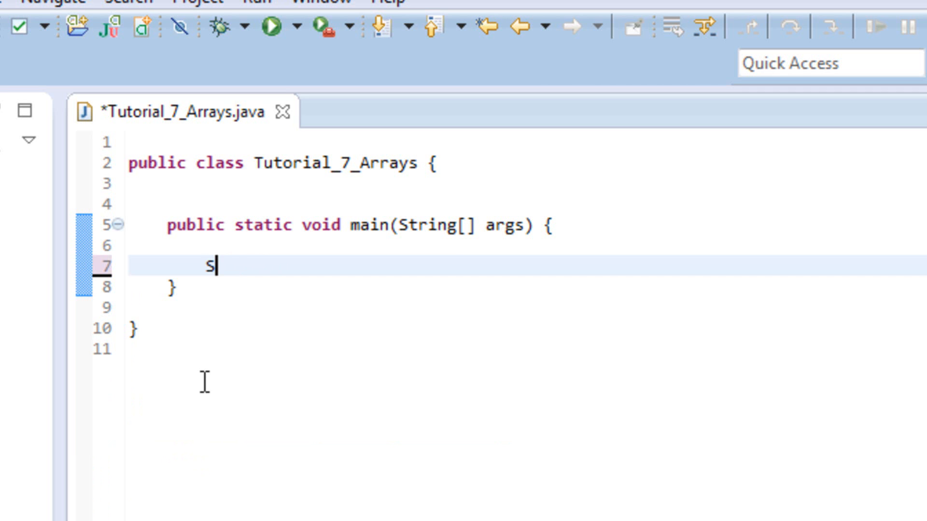
{"action": "type", "text": "tring"}
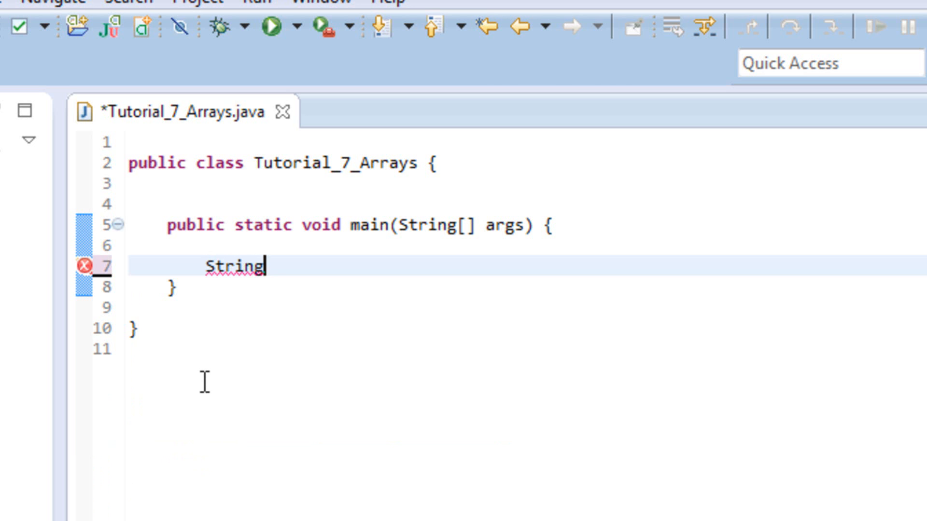
{"action": "type", "text": "[]"}
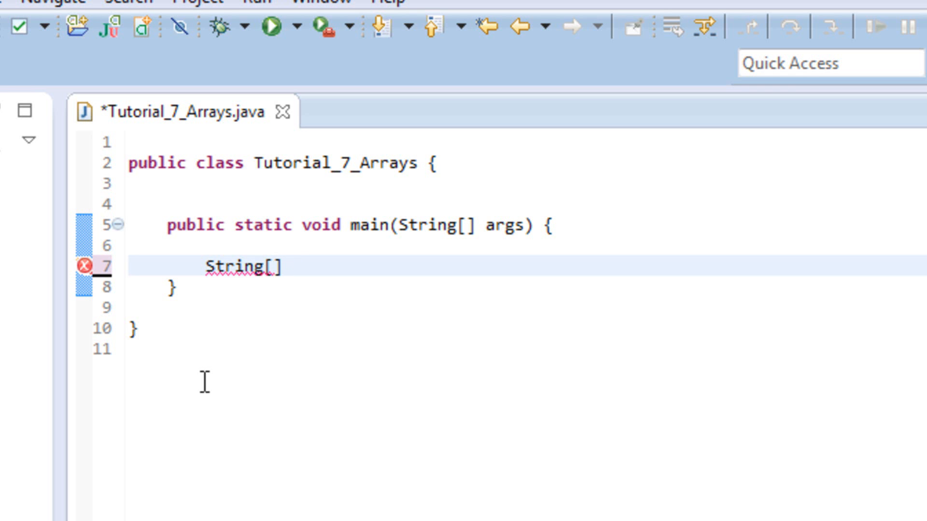
{"action": "type", "text": "test"}
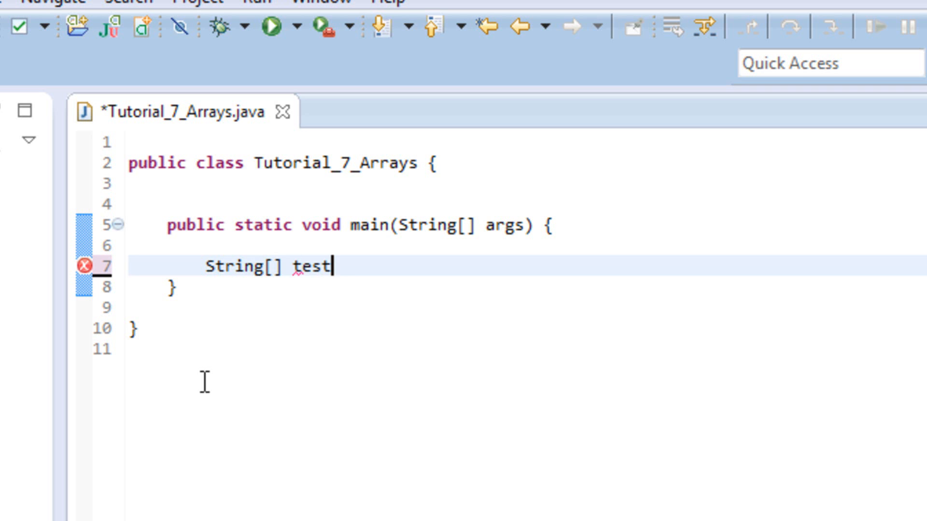
{"action": "type", "text": "Takers ="}
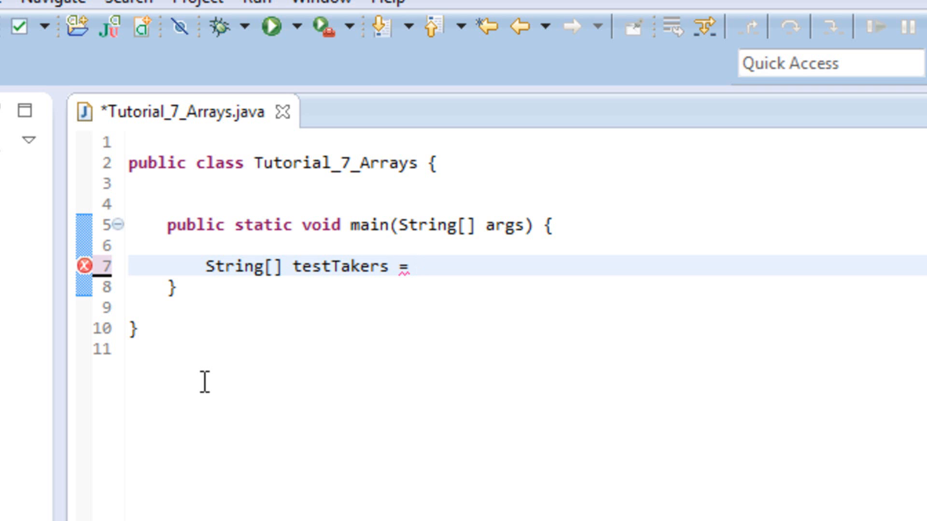
{"action": "type", "text": "{"}
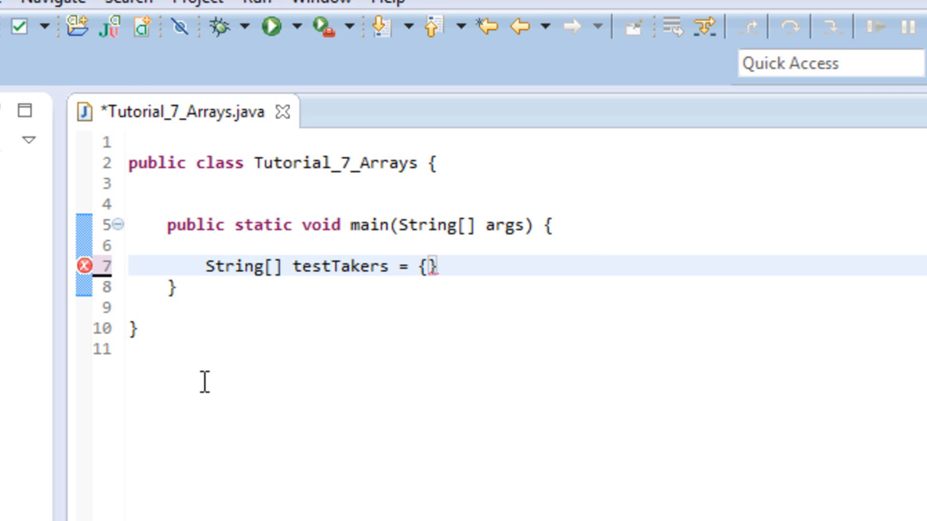
{"action": "type", "text": "\"\""}
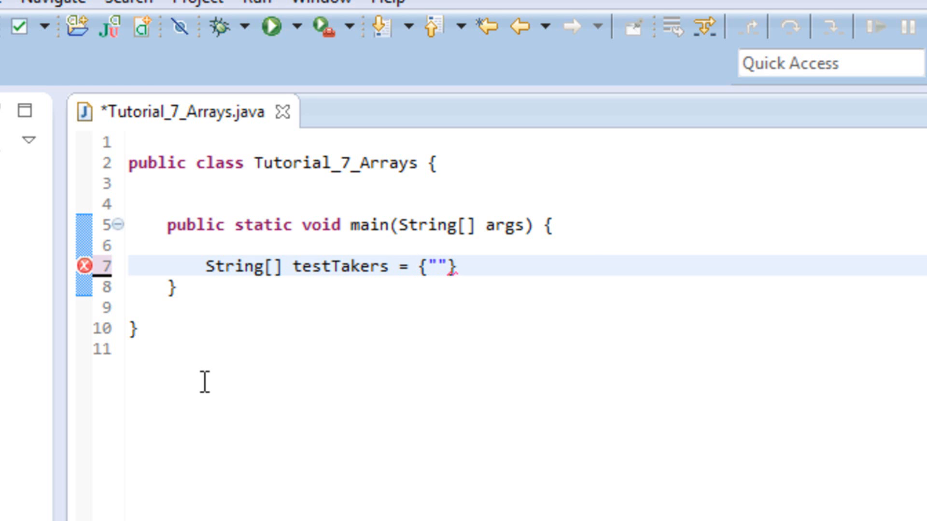
{"action": "type", "text": "S"}
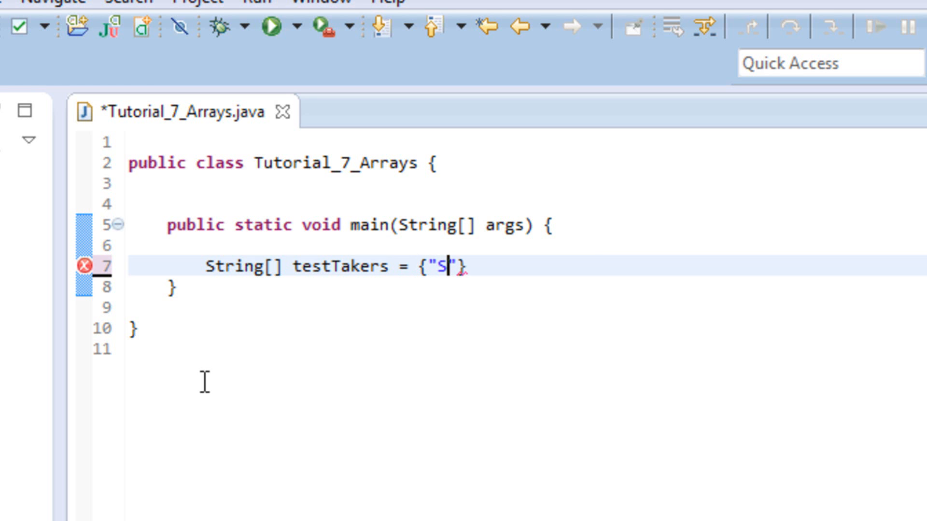
{"action": "type", "text": "hane"}
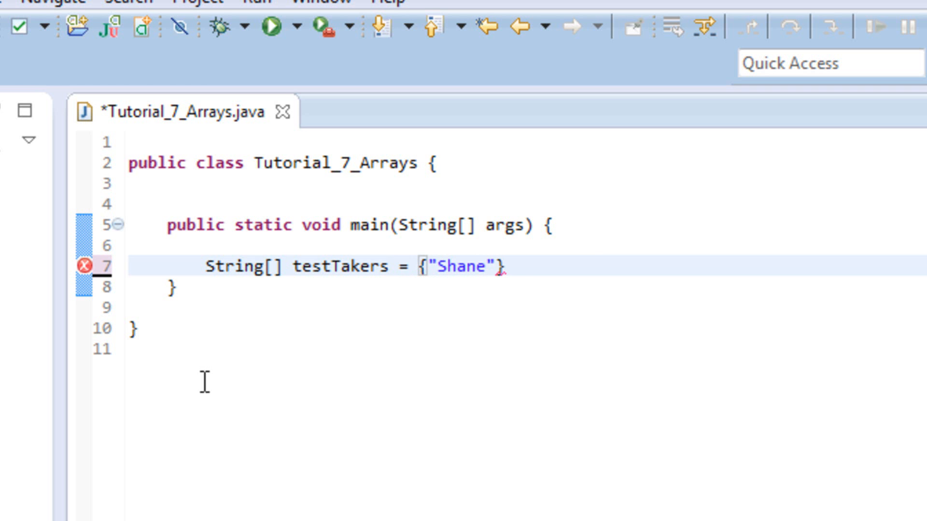
{"action": "type", "text": ", \"Jana"}
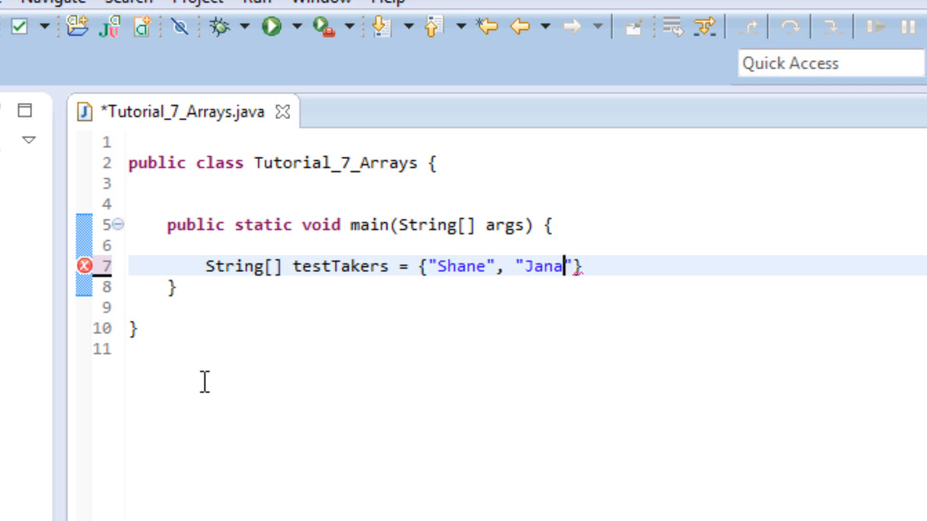
{"action": "type", "text": ", \"\""}
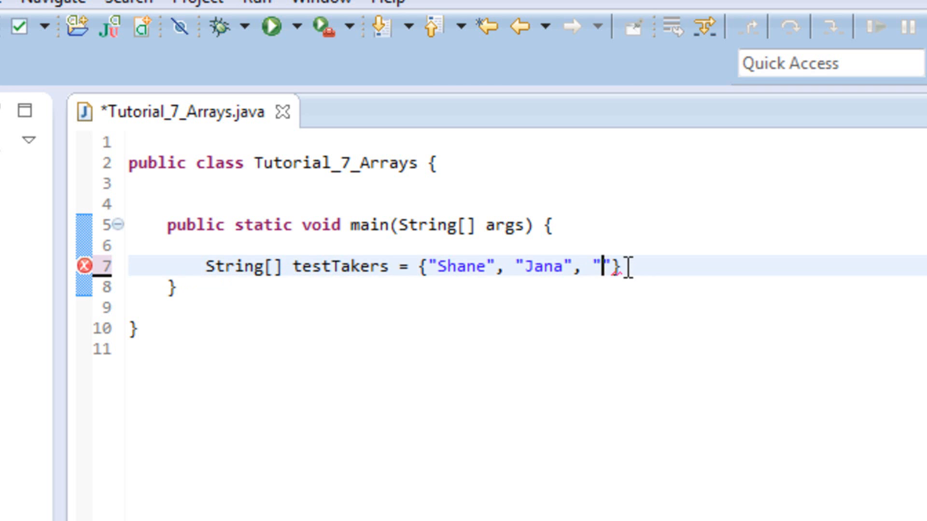
{"action": "type", "text": "CH"}
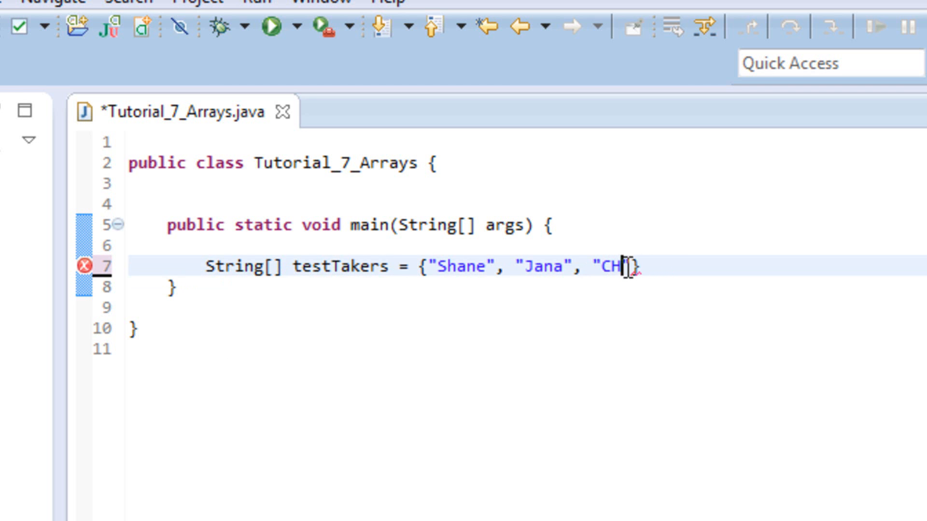
{"action": "type", "text": "ris\""}
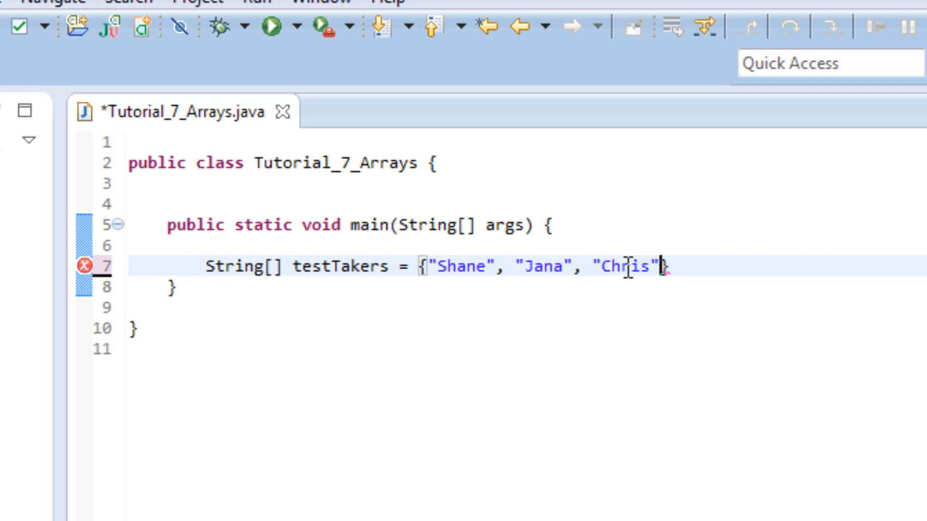
{"action": "type", "text": ", \"\""}
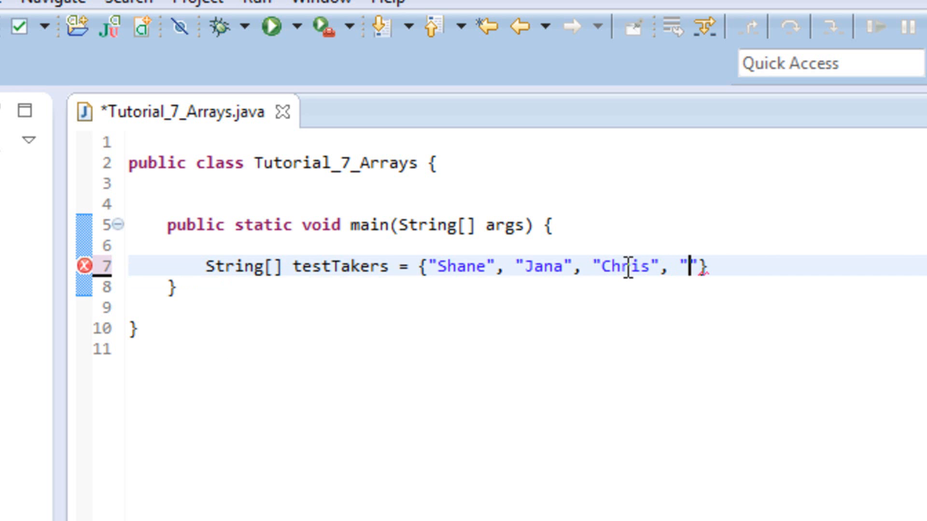
{"action": "type", "text": "Sarah"}
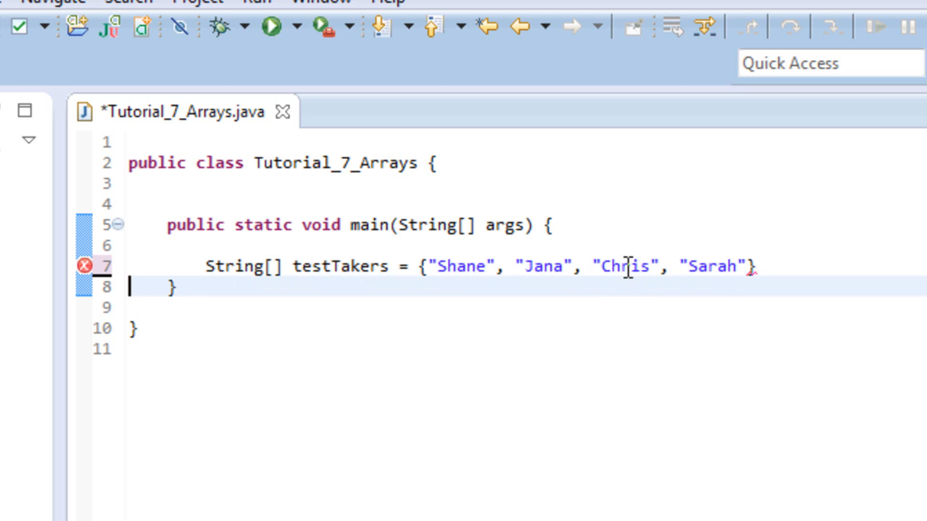
{"action": "type", "text": ";"}
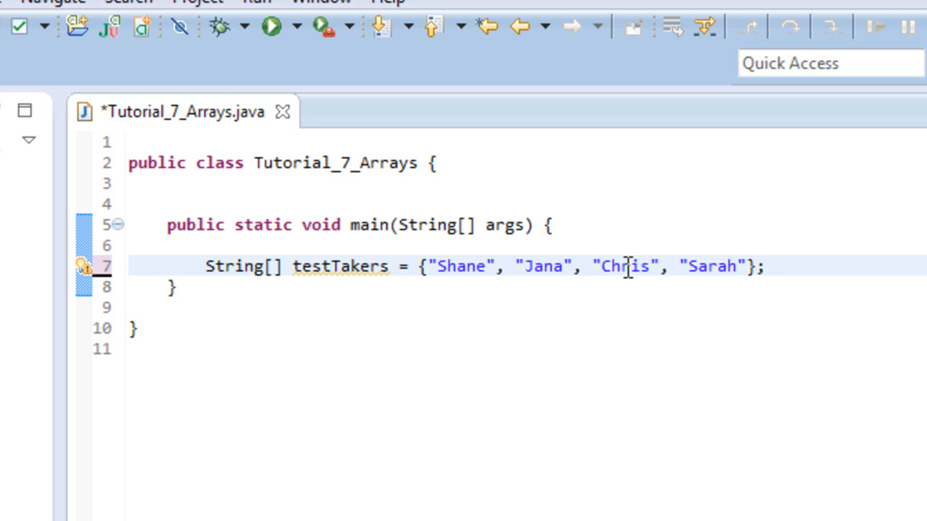
{"action": "left_click", "coordinate": [767, 266]}
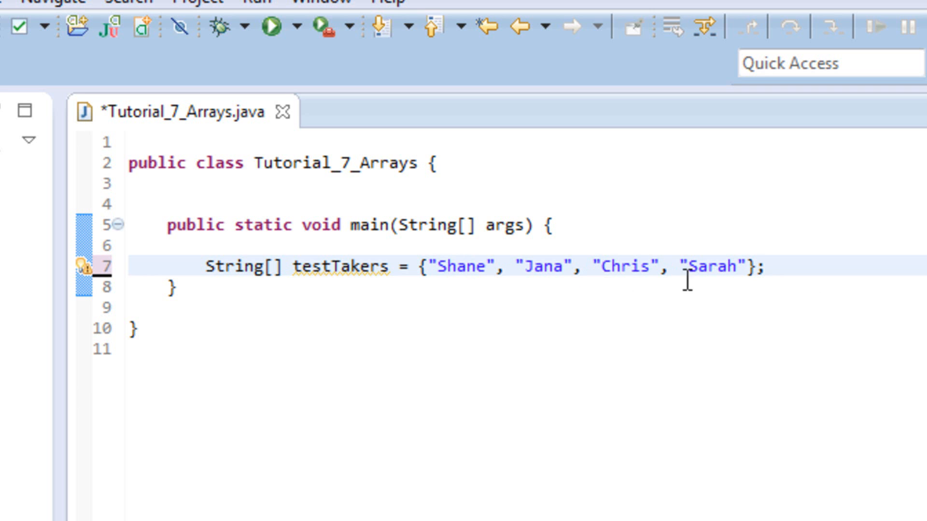
{"action": "mouse_move", "coordinate": [740, 282]}
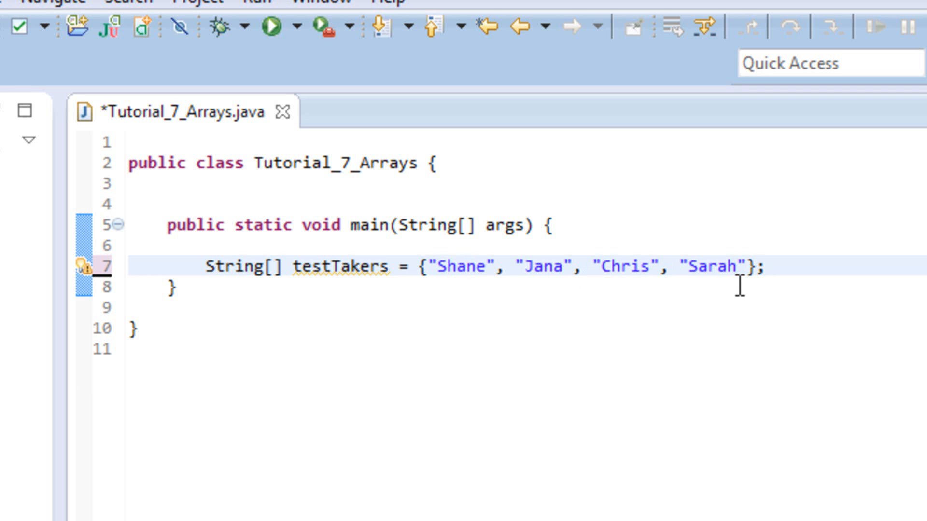
{"action": "mouse_move", "coordinate": [458, 271]}
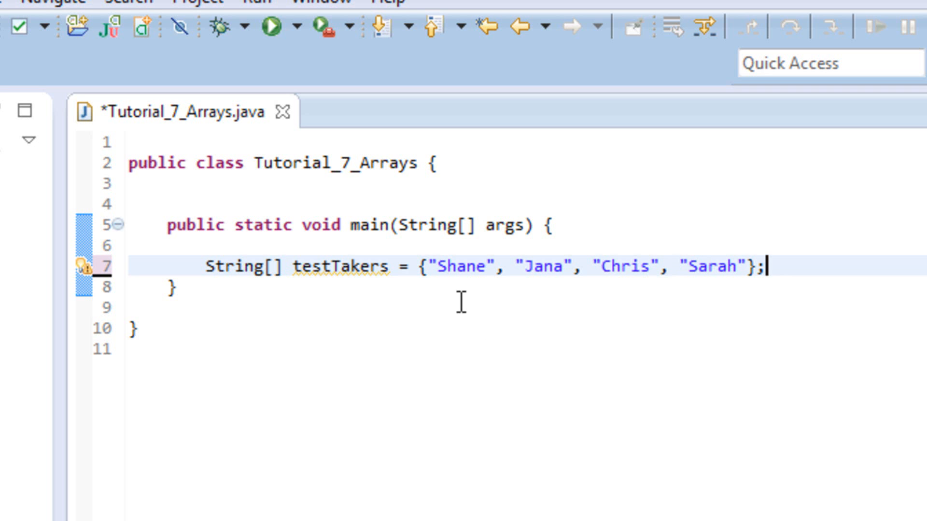
{"action": "mouse_move", "coordinate": [462, 269]}
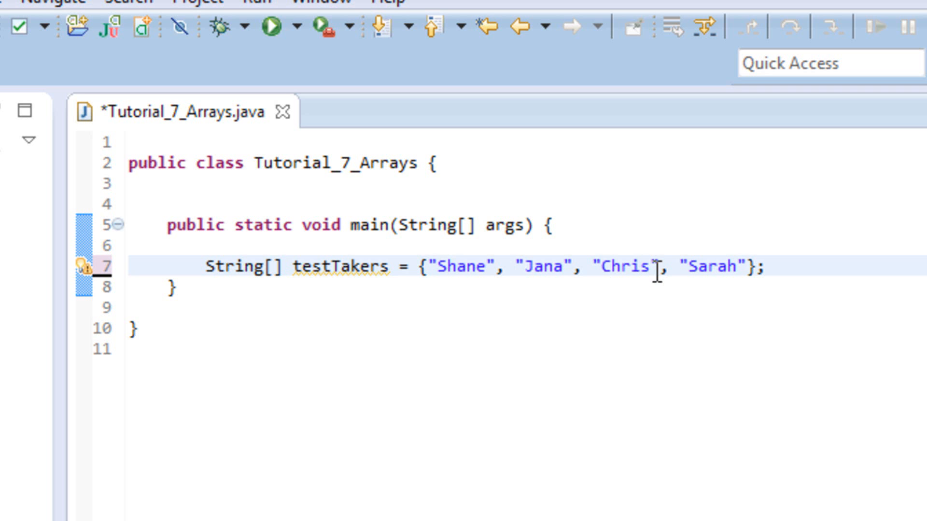
{"action": "mouse_move", "coordinate": [474, 270]}
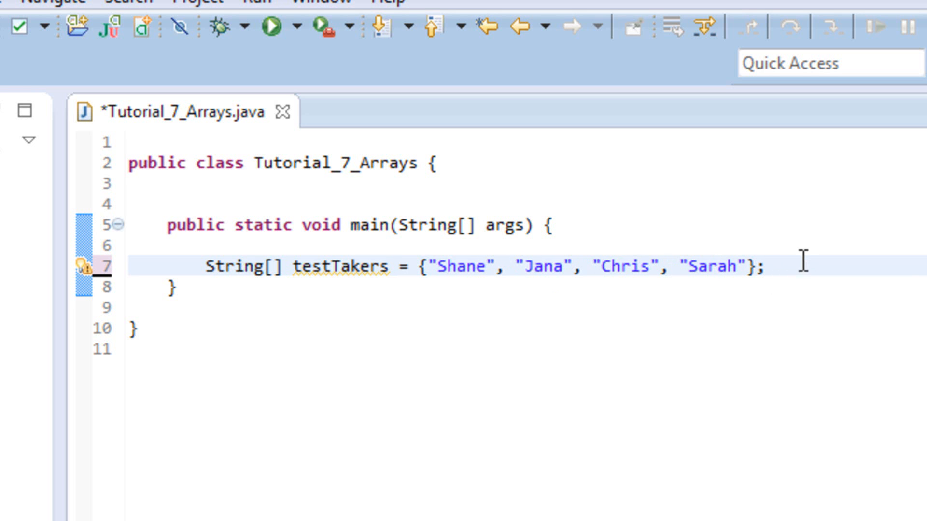
{"action": "key", "text": "enter"}
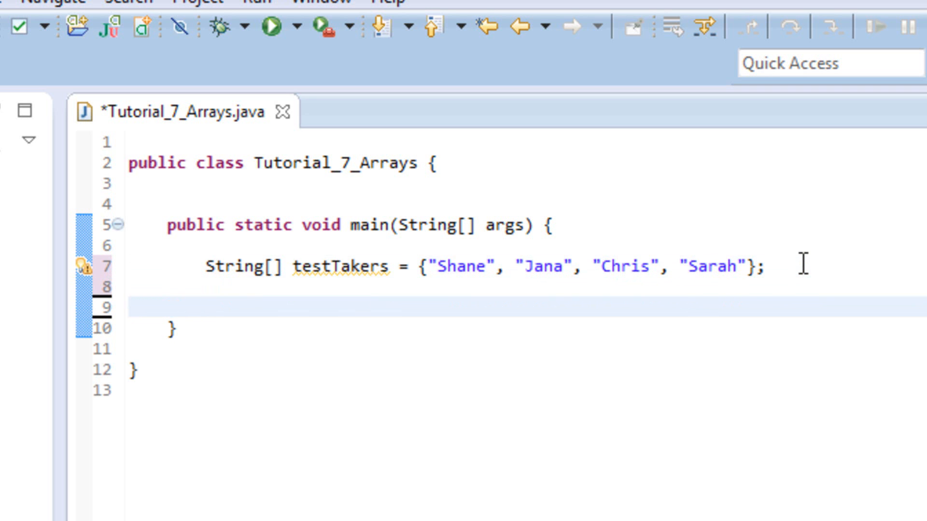
Step: Add System.out.println(testTakers[2]); below the array declaration
{"action": "type", "text": "System."}
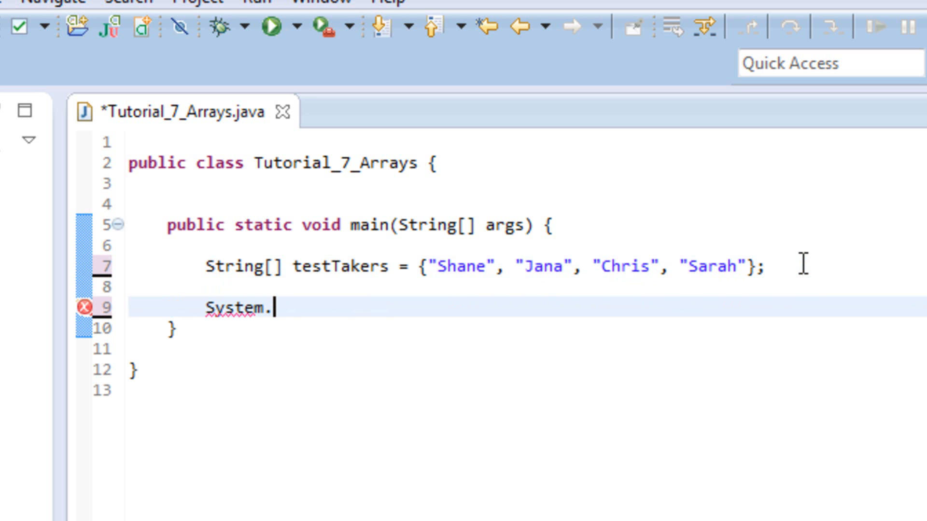
{"action": "type", "text": "out.p"}
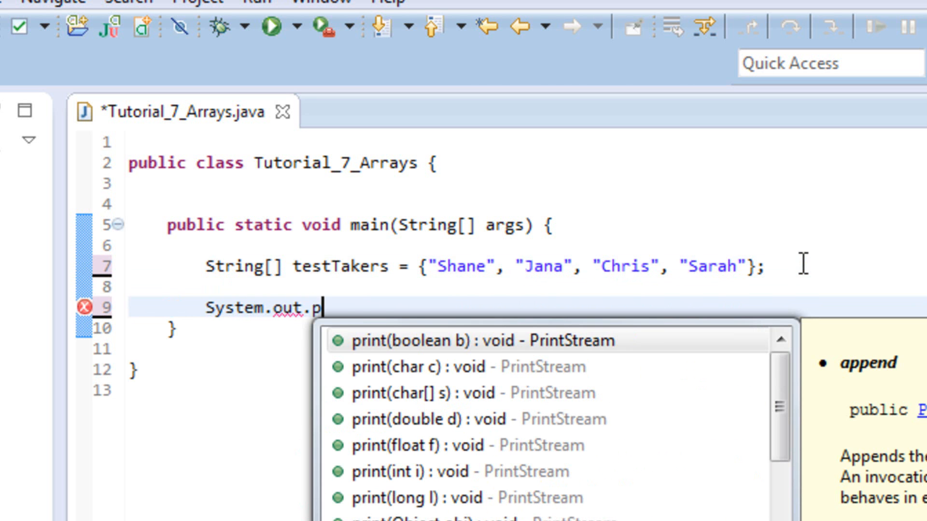
{"action": "type", "text": "rintln();"}
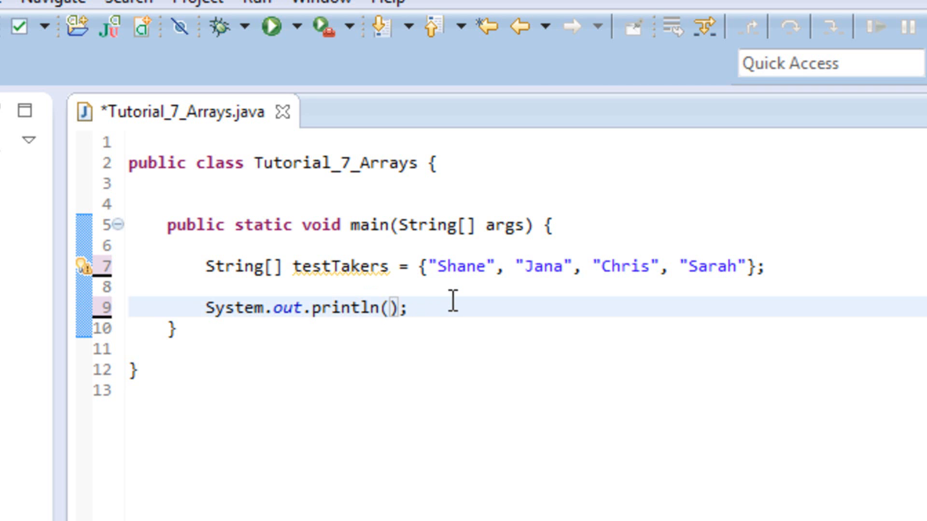
{"action": "type", "text": "testTakers"}
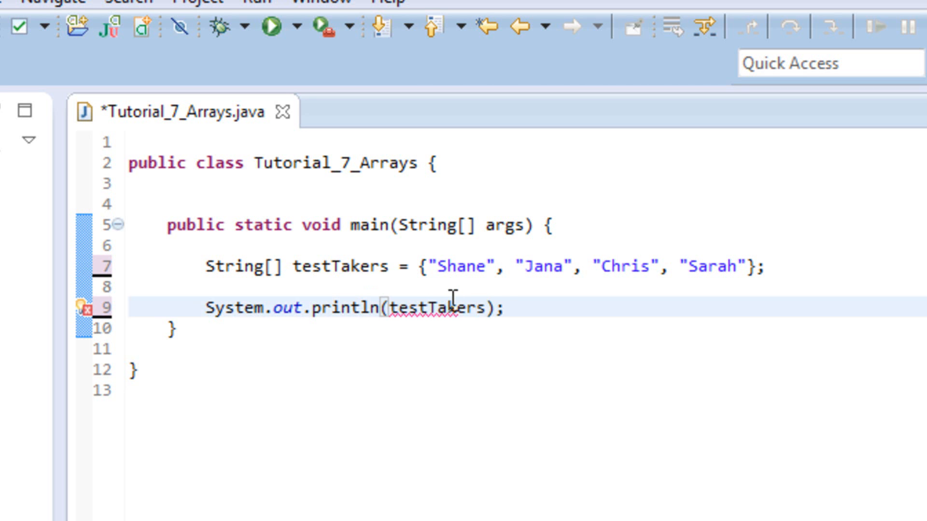
{"action": "type", "text": "[]"}
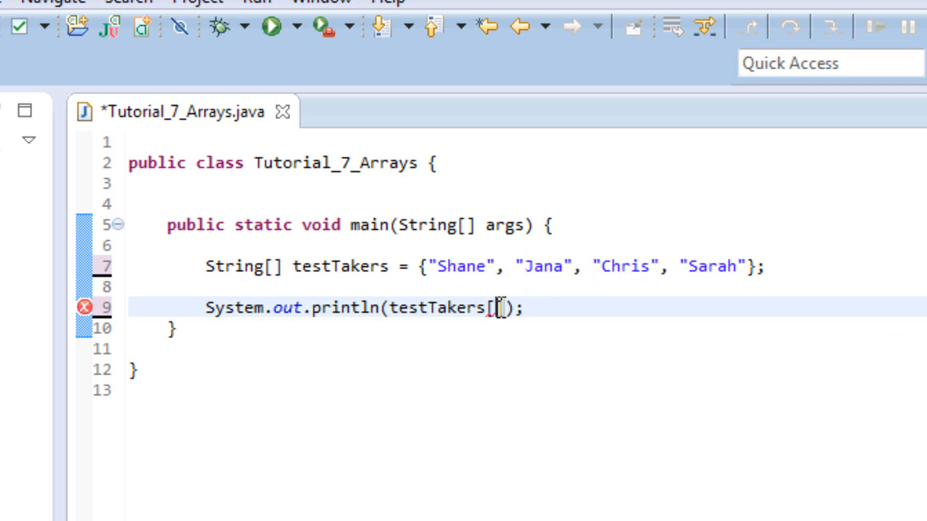
{"action": "type", "text": "f"}
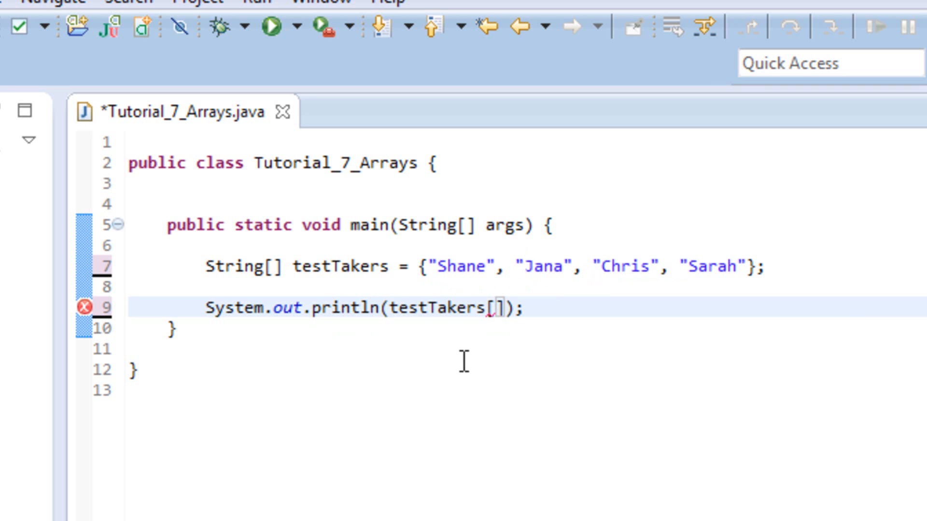
{"action": "mouse_move", "coordinate": [455, 271]}
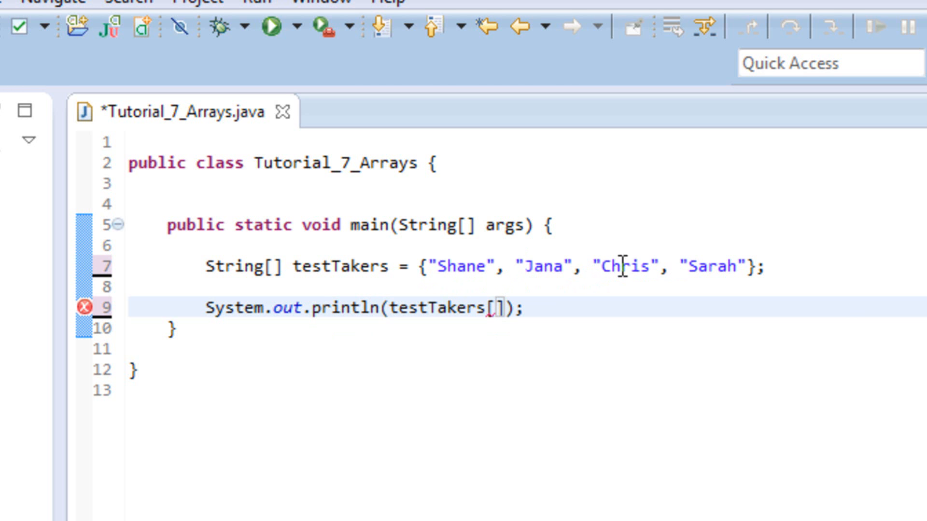
{"action": "mouse_move", "coordinate": [562, 354]}
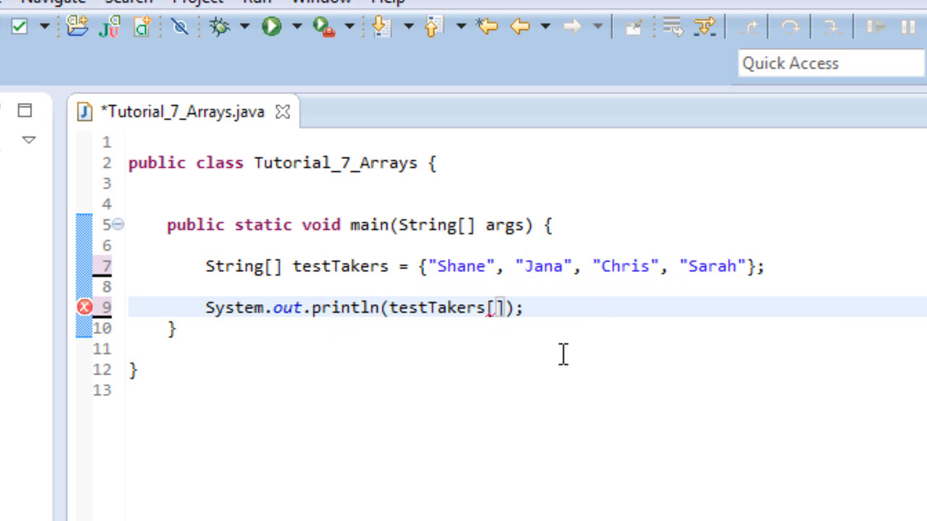
{"action": "type", "text": "2"}
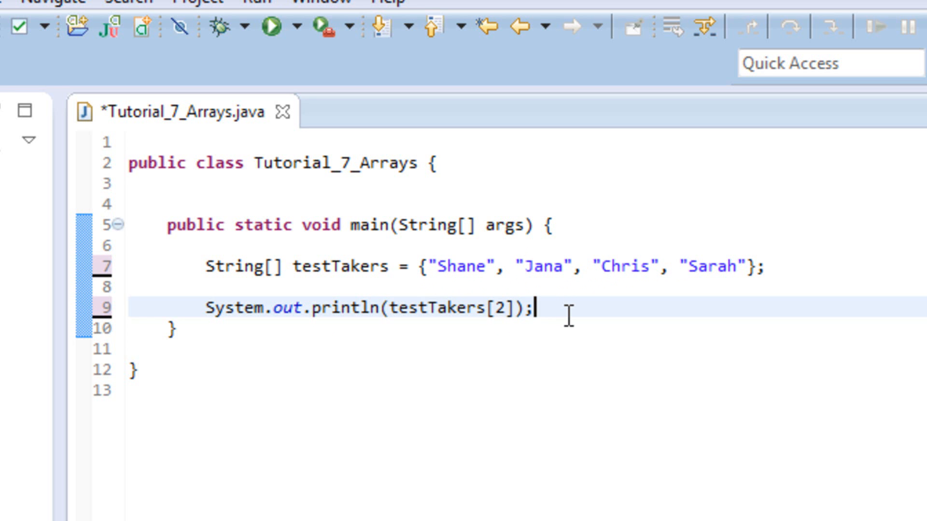
{"action": "mouse_move", "coordinate": [626, 292]}
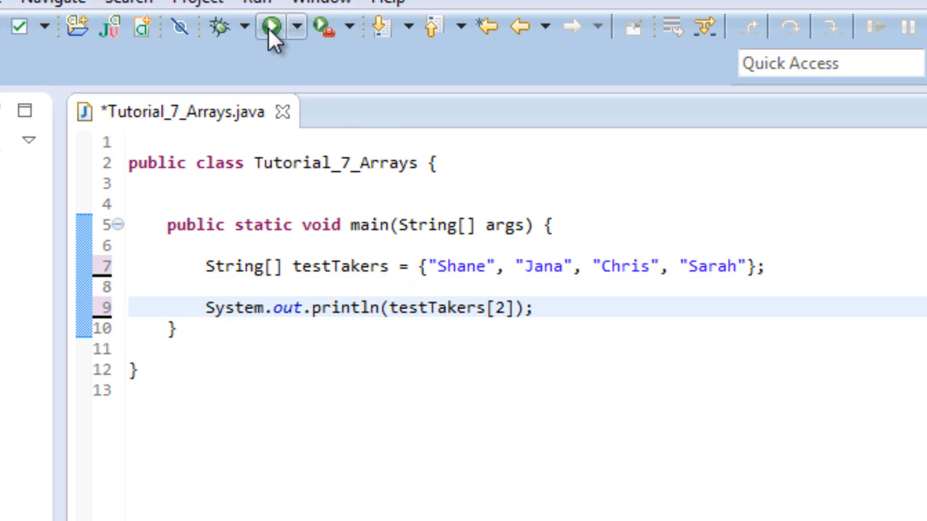
Step: Save and run the program so it prints Chris, then switch the printed index to 0
{"action": "left_click", "coordinate": [263, 27]}
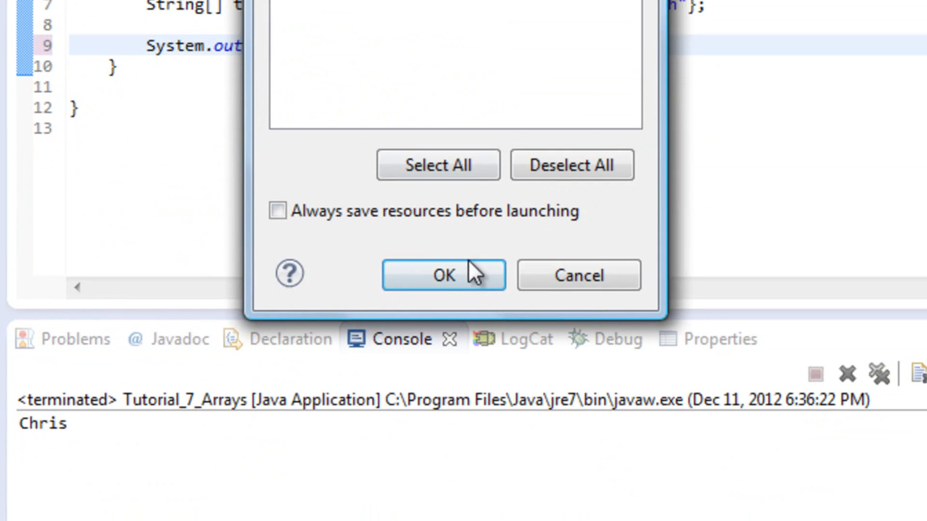
{"action": "left_click", "coordinate": [443, 275]}
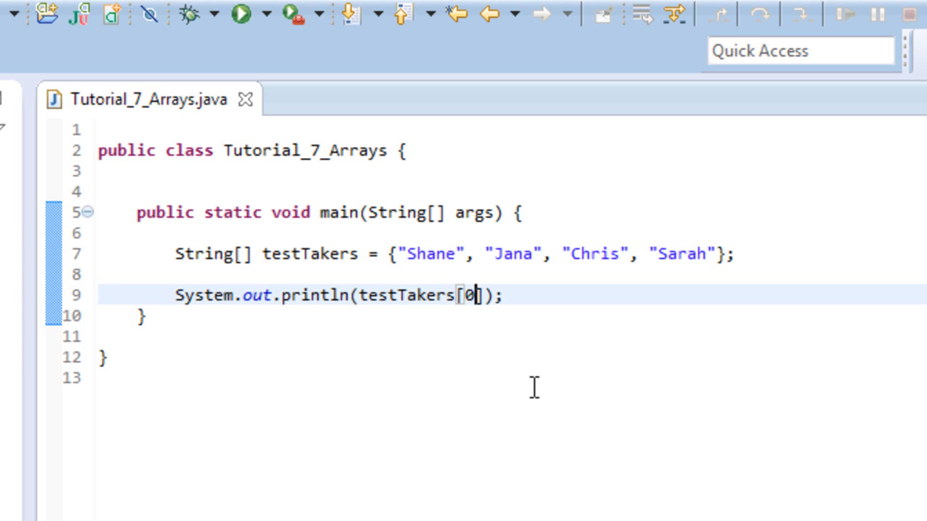
{"action": "mouse_move", "coordinate": [452, 327]}
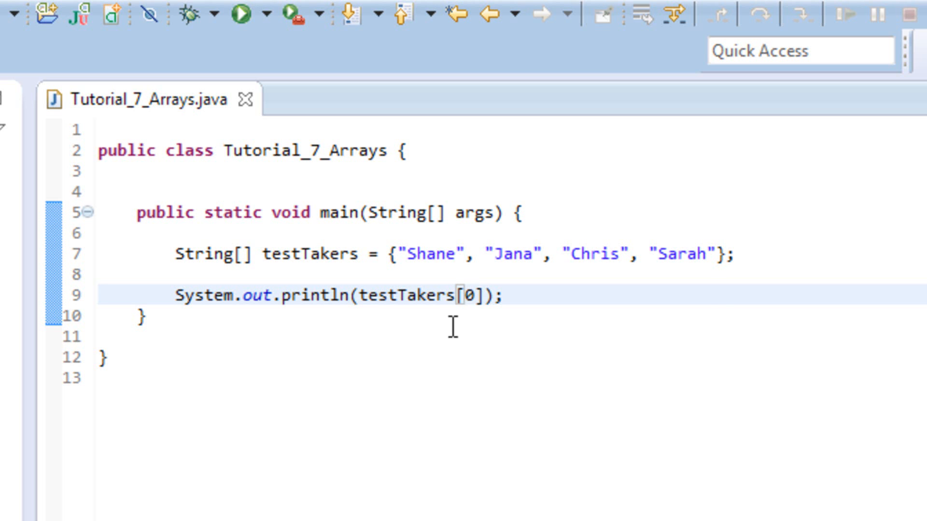
{"action": "mouse_move", "coordinate": [782, 259]}
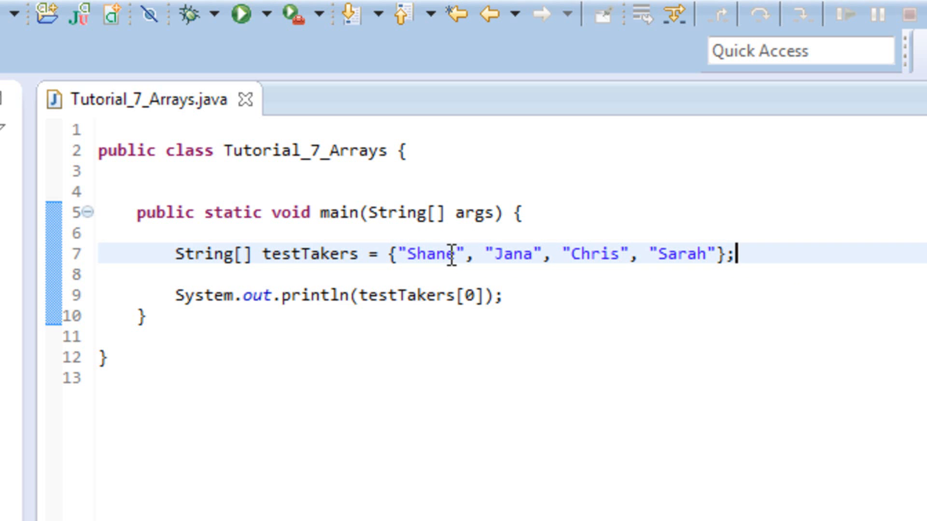
{"action": "mouse_move", "coordinate": [748, 253]}
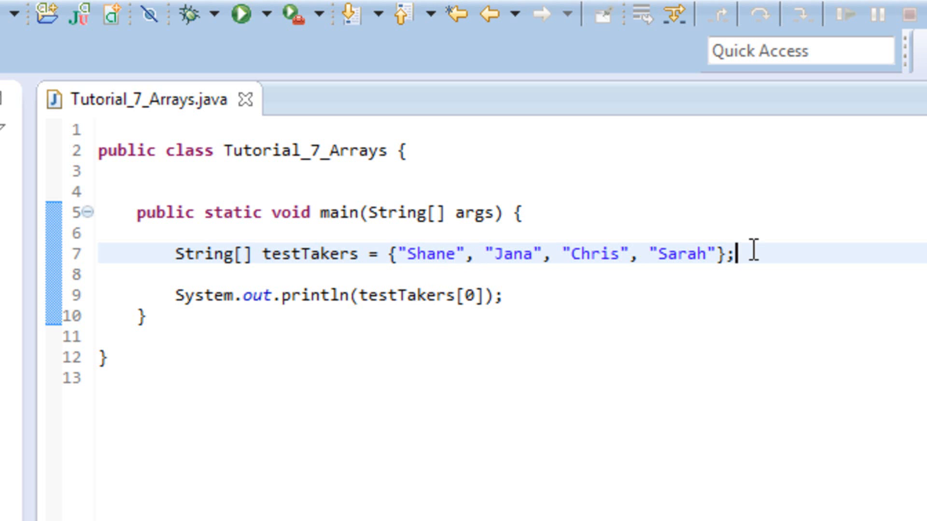
{"action": "key", "text": "enter"}
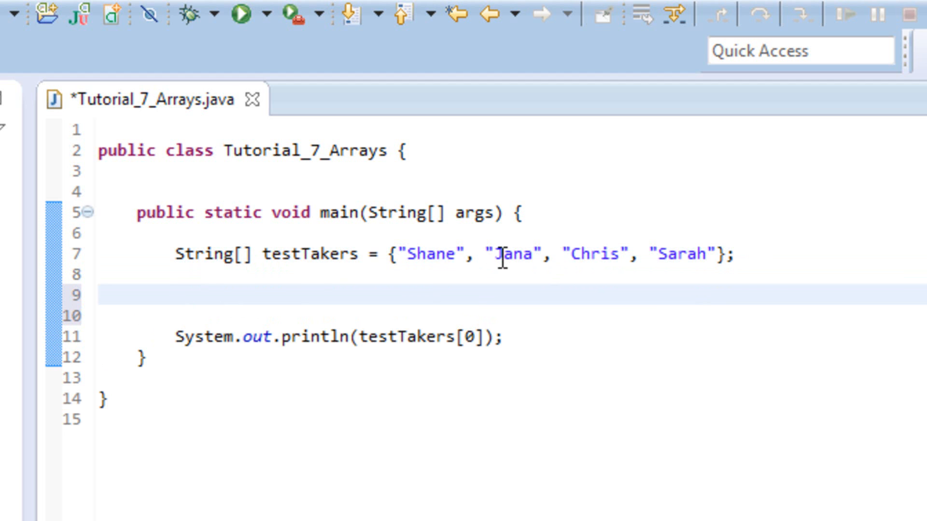
{"action": "mouse_move", "coordinate": [277, 293]}
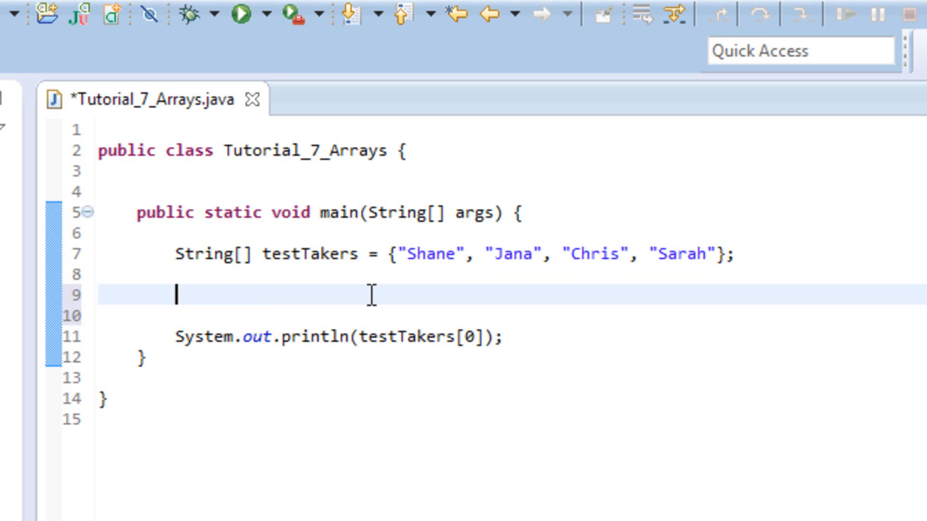
{"action": "mouse_move", "coordinate": [269, 301]}
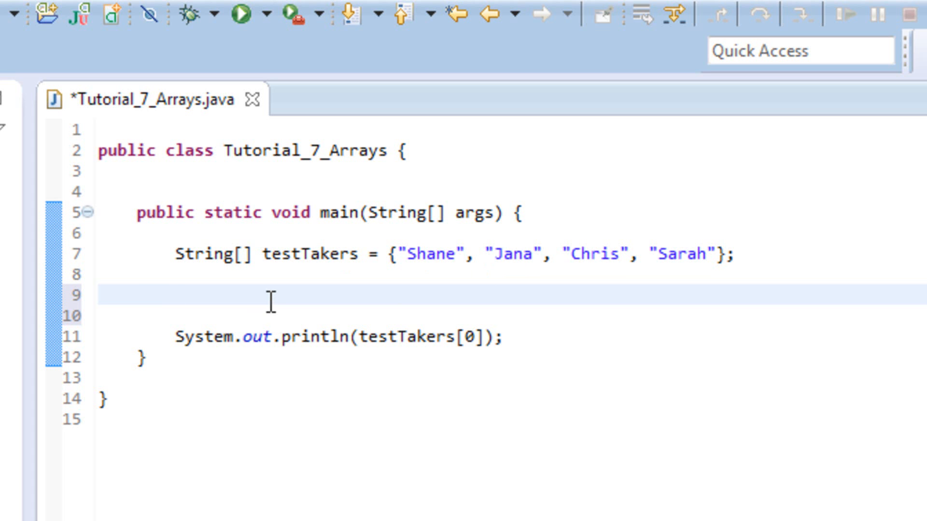
Step: Write testTakers[1] = "James"; on line 9 above the print statement
{"action": "type", "text": "test"}
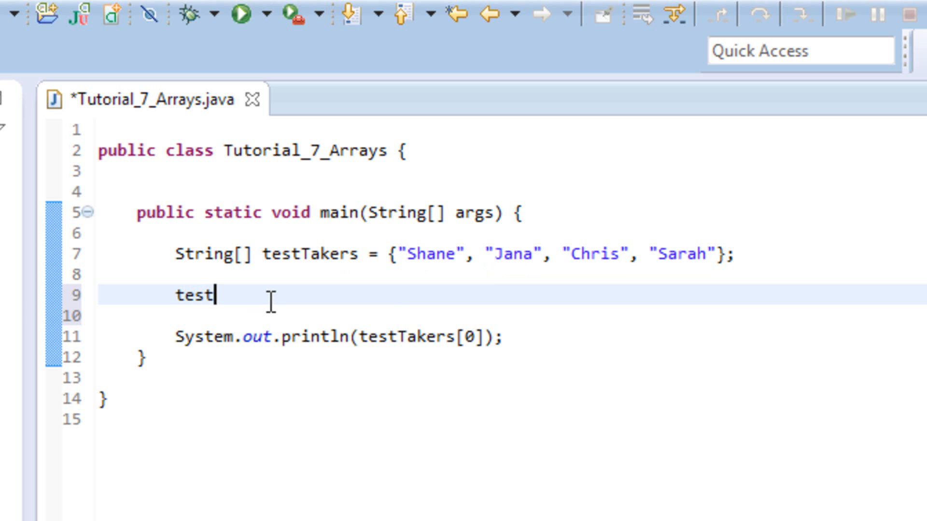
{"action": "type", "text": "Takers"}
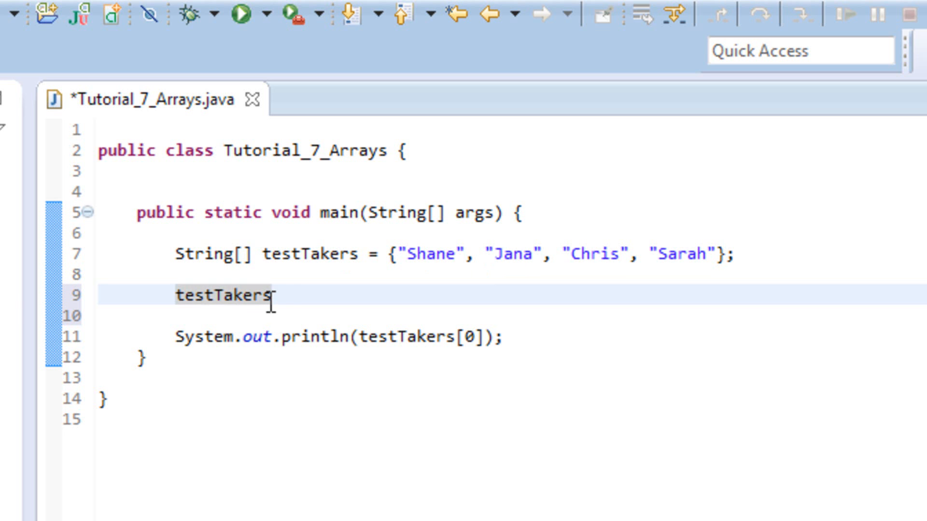
{"action": "type", "text": "[]"}
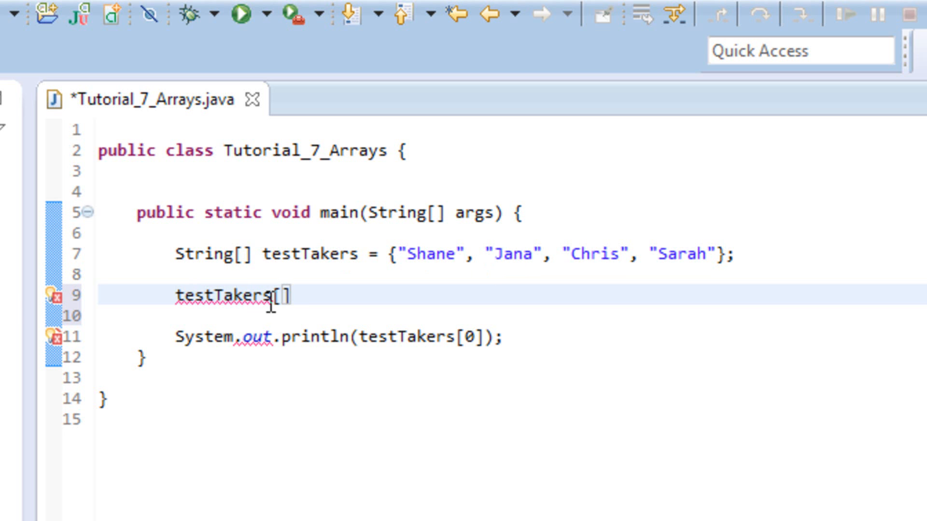
{"action": "type", "text": "1"}
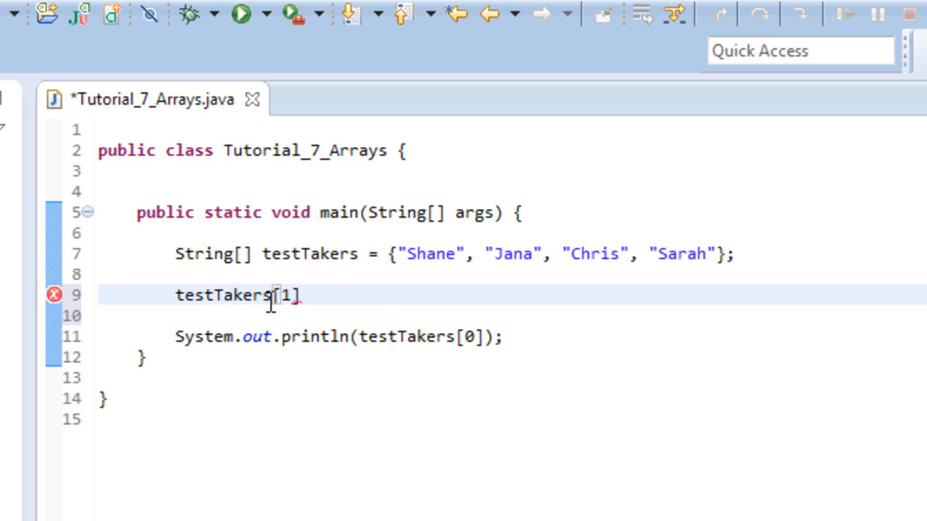
{"action": "type", "text": "= \"\""}
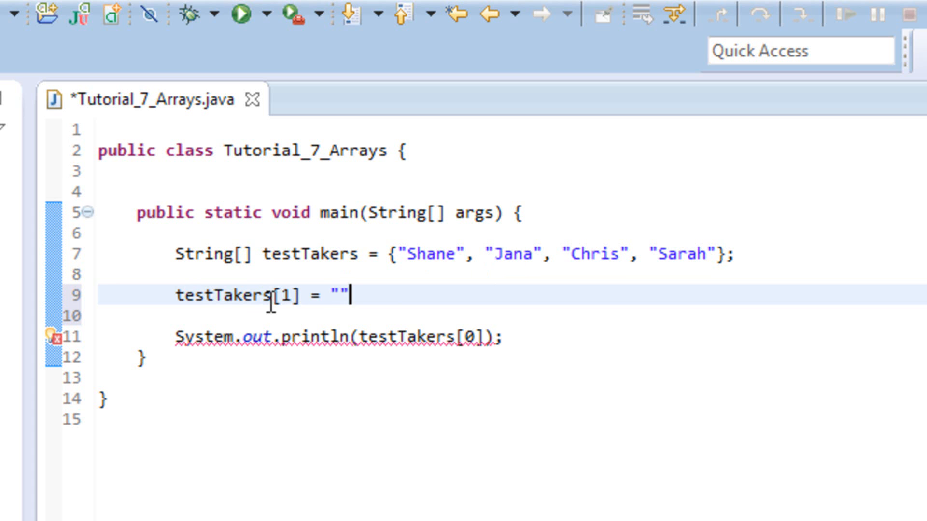
{"action": "type", "text": "James"}
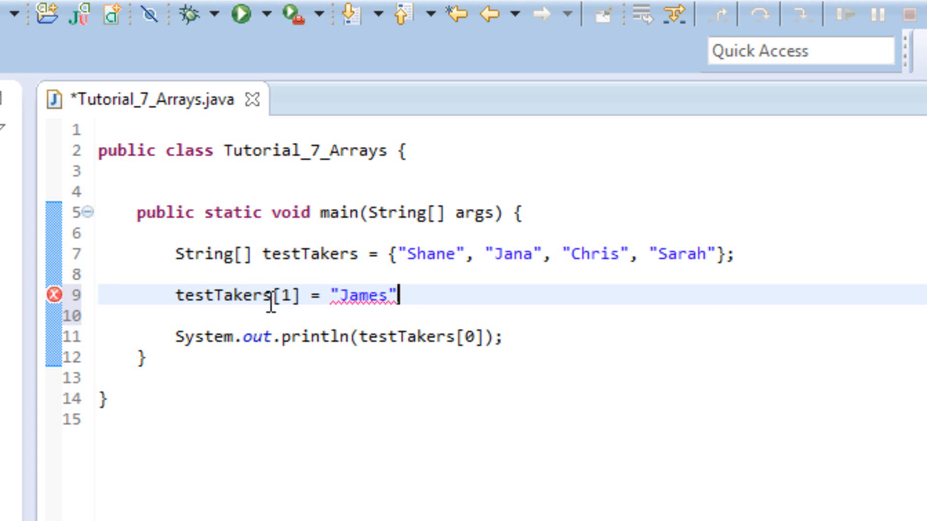
{"action": "type", "text": ";"}
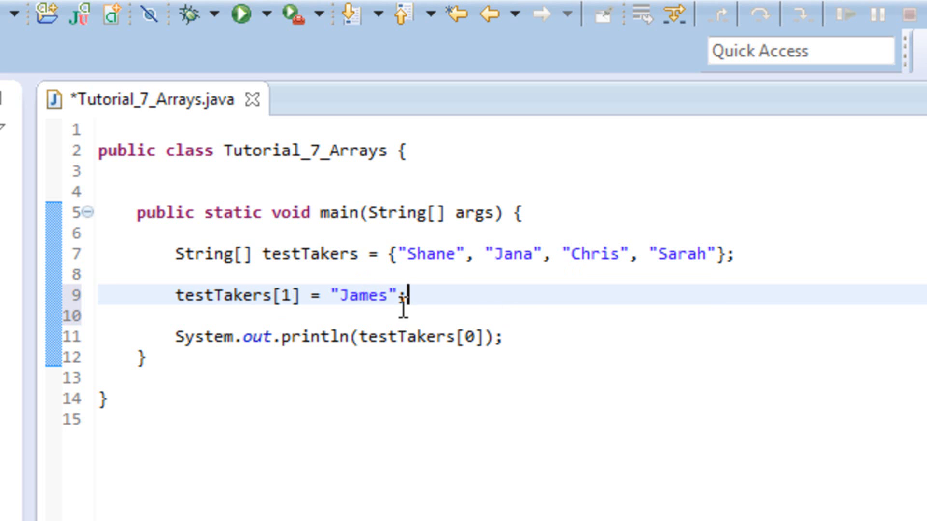
{"action": "mouse_move", "coordinate": [427, 254]}
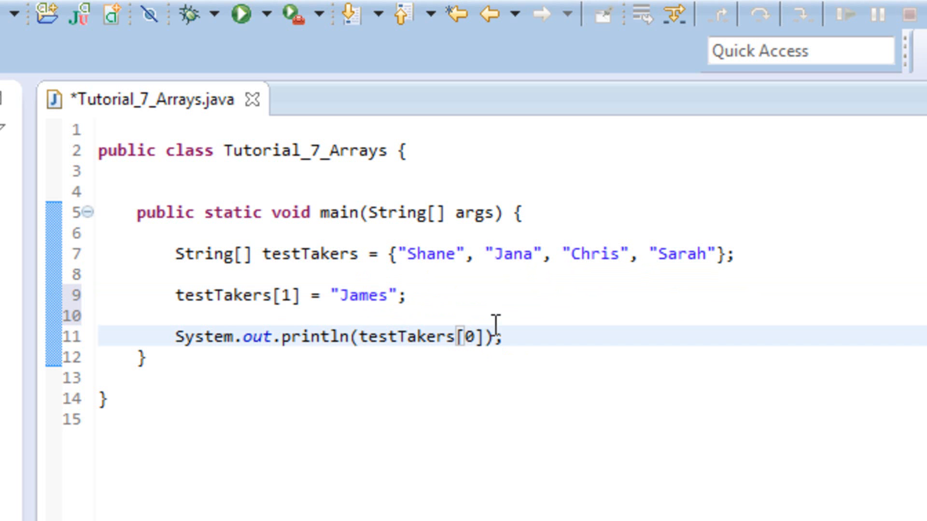
Step: Change the println index from 0 to 1 and save the class
{"action": "type", "text": "1"}
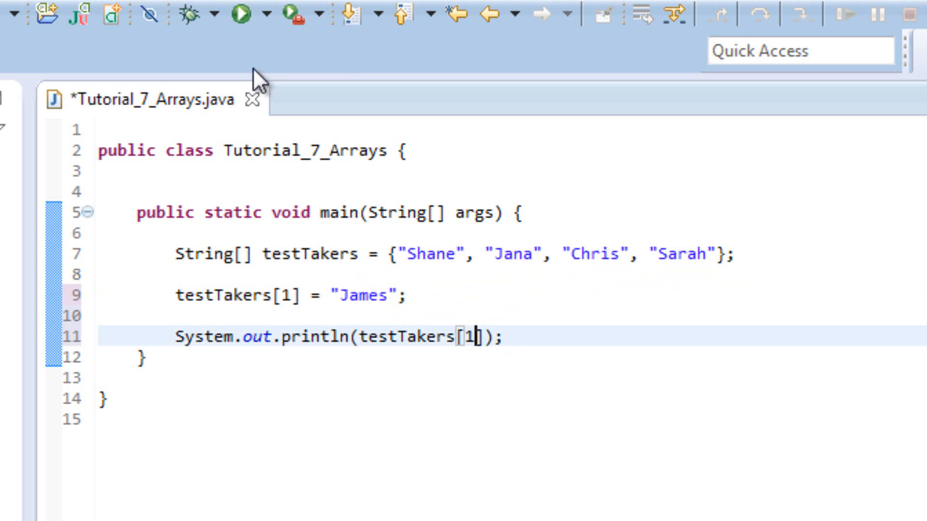
{"action": "left_click", "coordinate": [239, 16]}
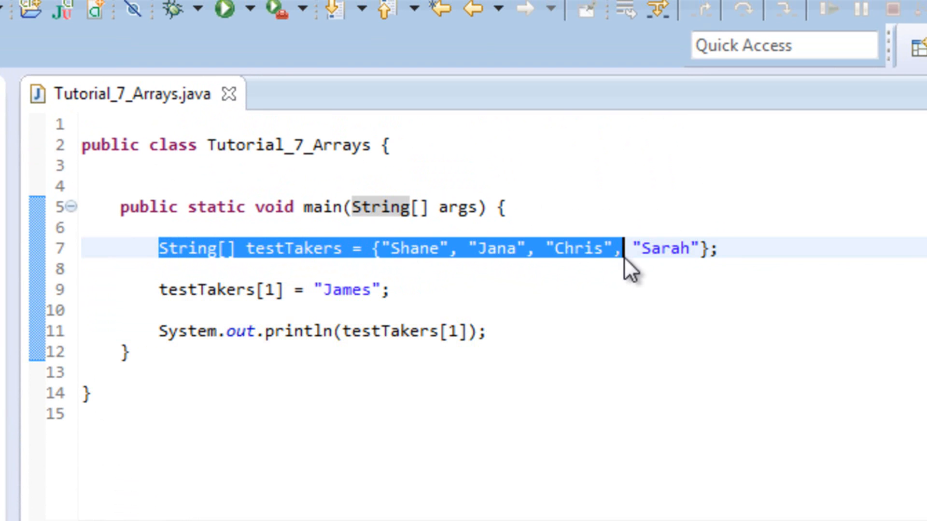
Step: Delete the String[] testTakers = {"Shane", "Jana", "Chris", "Sarah"}; line, leaving line 7 empty
{"action": "left_click", "coordinate": [694, 248]}
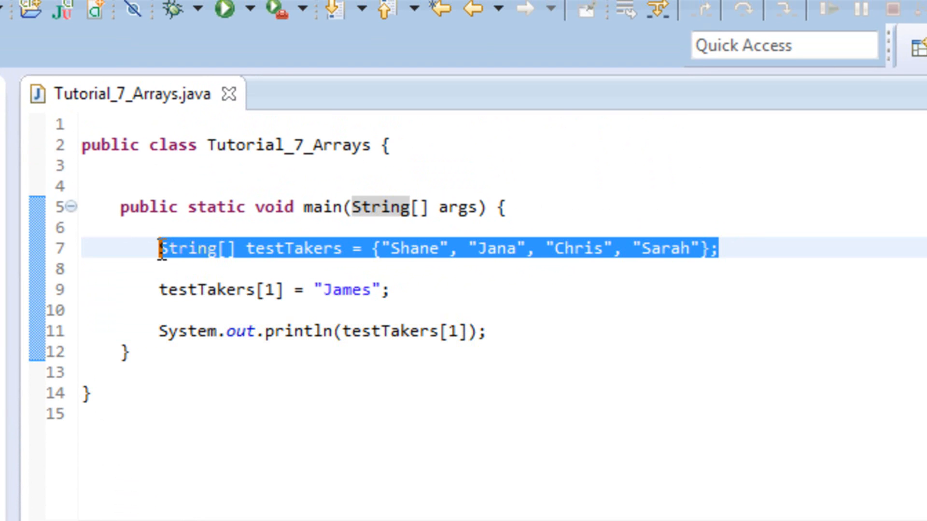
{"action": "key", "text": "Delete"}
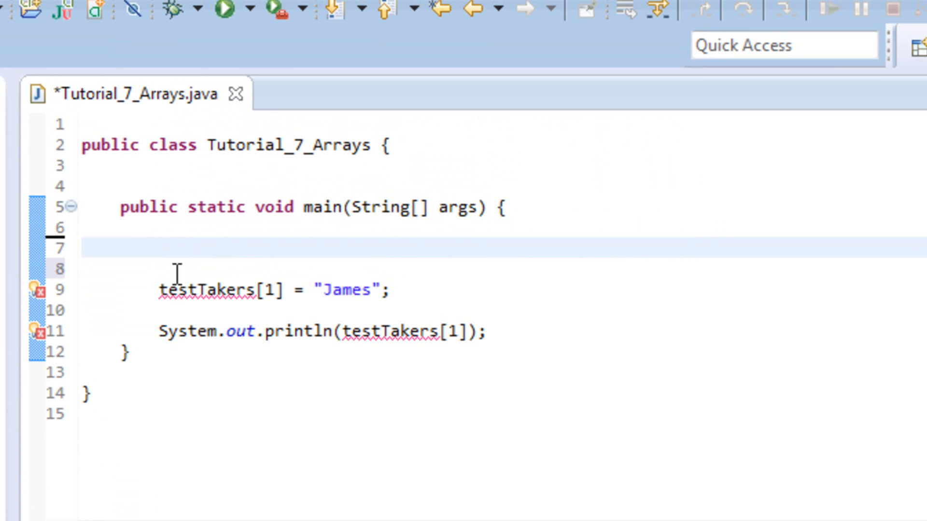
{"action": "mouse_move", "coordinate": [205, 254]}
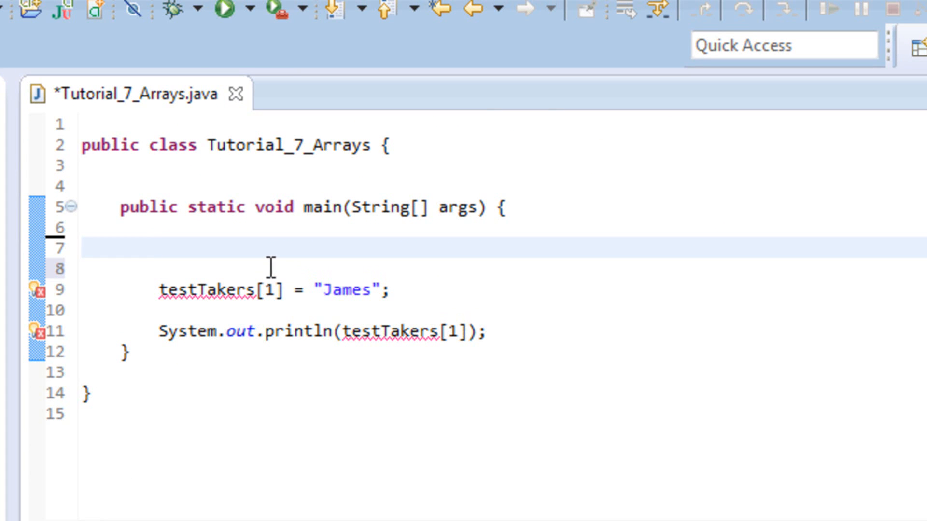
{"action": "mouse_move", "coordinate": [255, 252]}
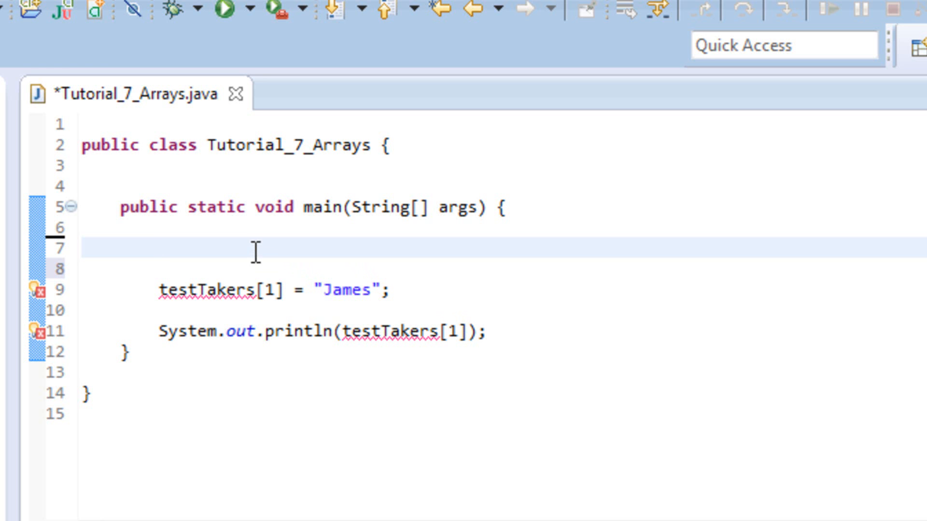
{"action": "left_click", "coordinate": [160, 247]}
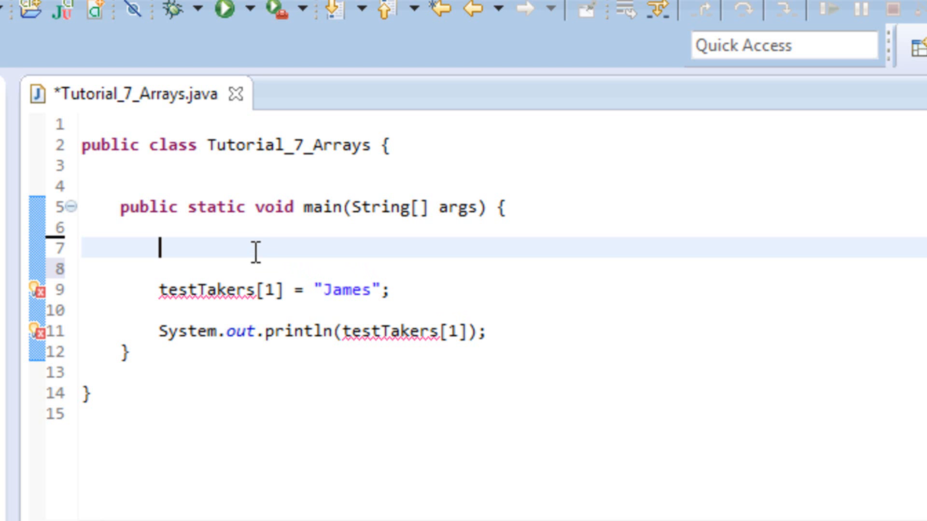
Step: Type String[] testTakers; on line 7 without initial values
{"action": "type", "text": "String"}
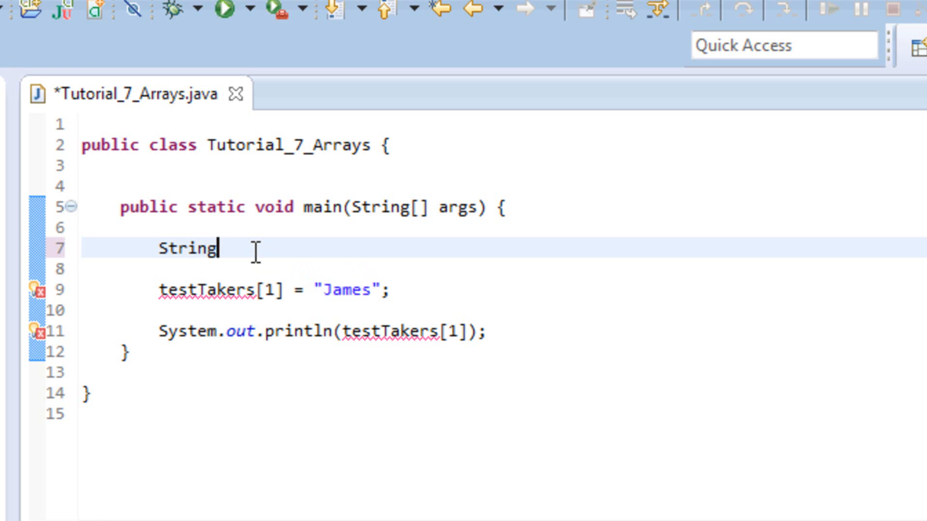
{"action": "type", "text": "[]"}
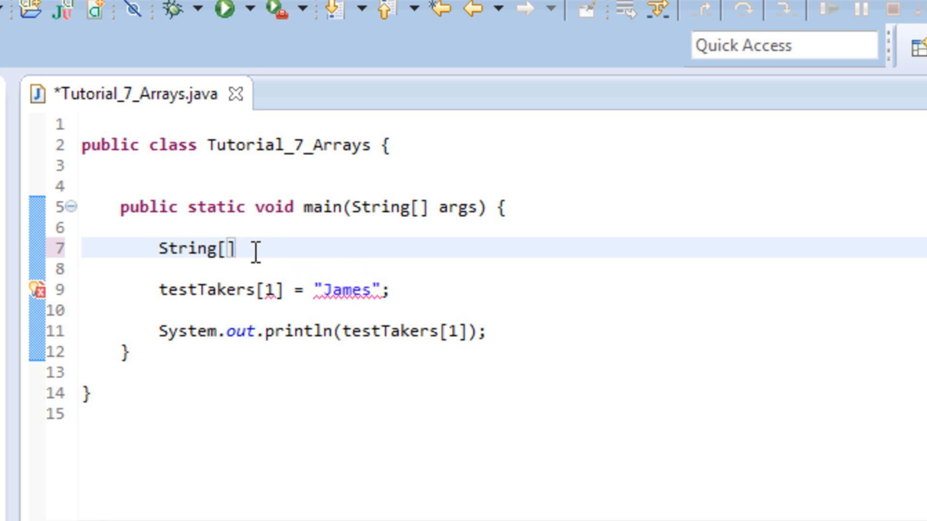
{"action": "type", "text": "testakers"}
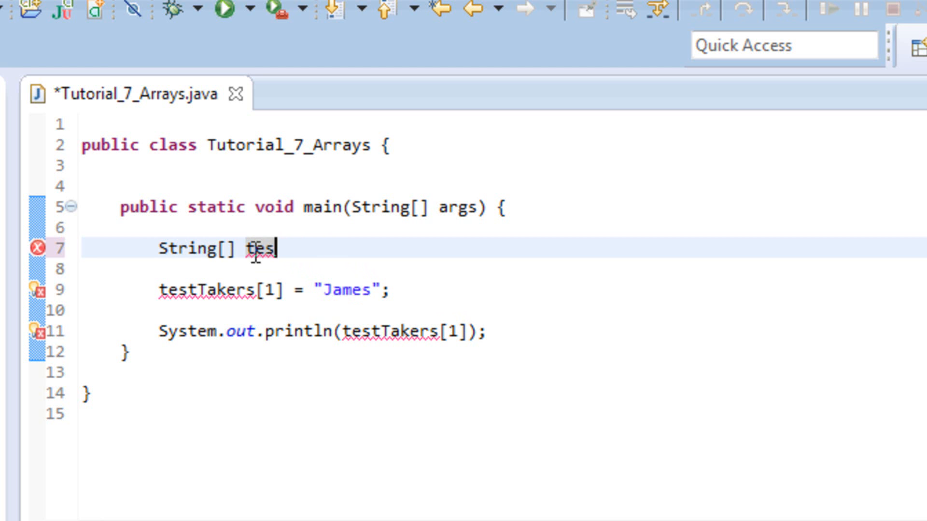
{"action": "type", "text": "tTakers;"}
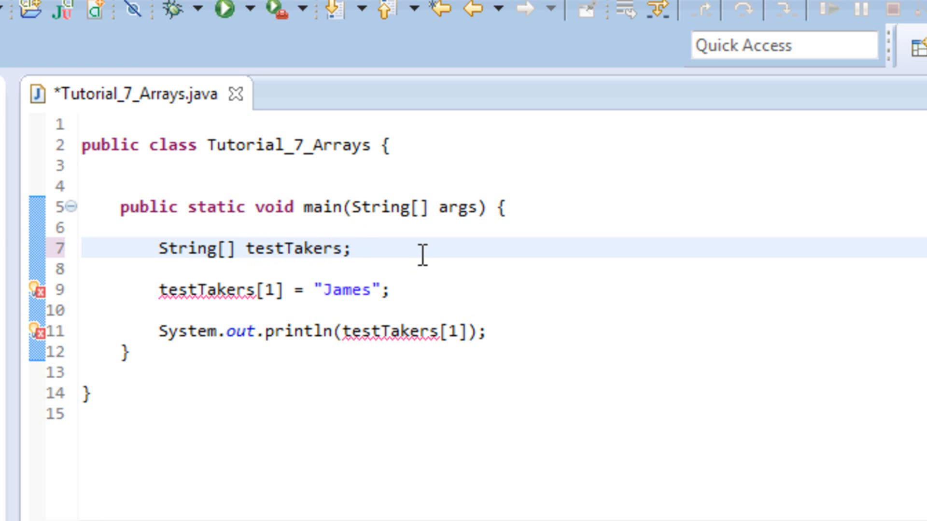
{"action": "left_click", "coordinate": [201, 269]}
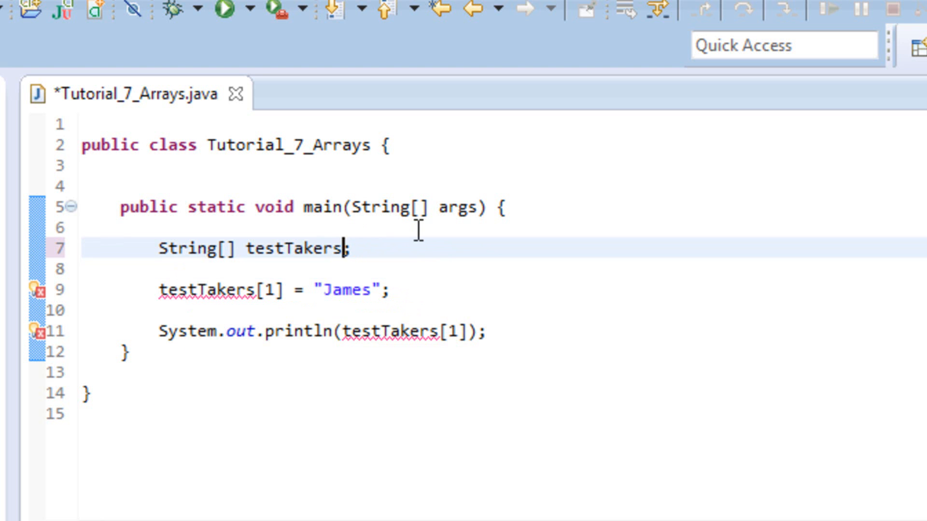
Step: Extend line 7 to String[] testTakers = {}; to clear the error
{"action": "double_click", "coordinate": [294, 247]}
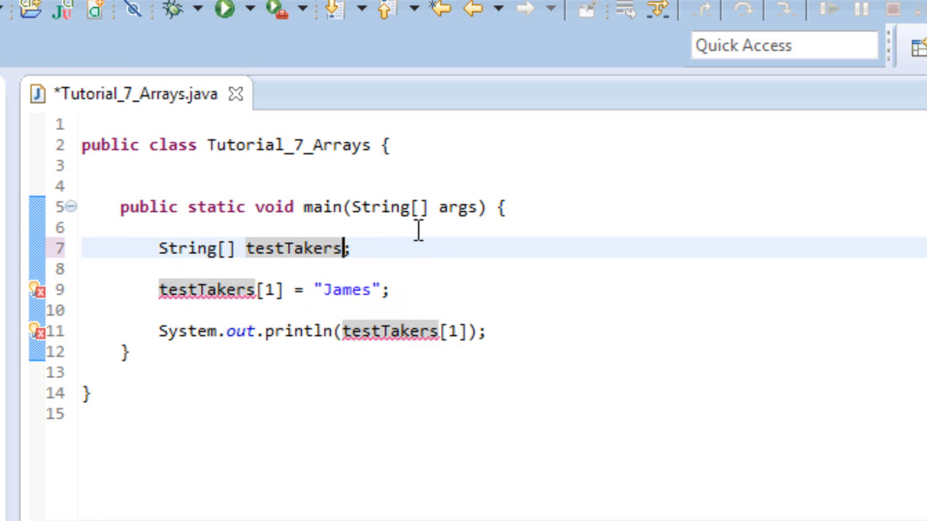
{"action": "type", "text": "="}
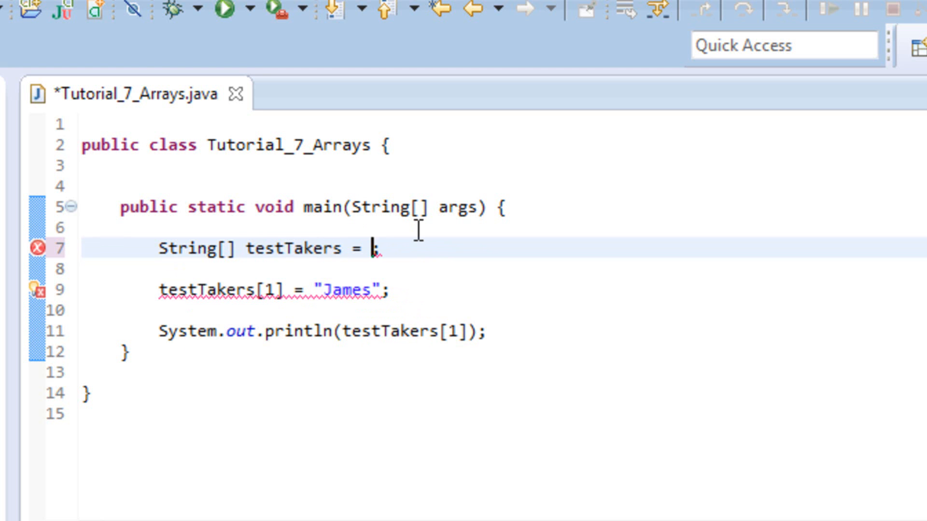
{"action": "type", "text": "{"}
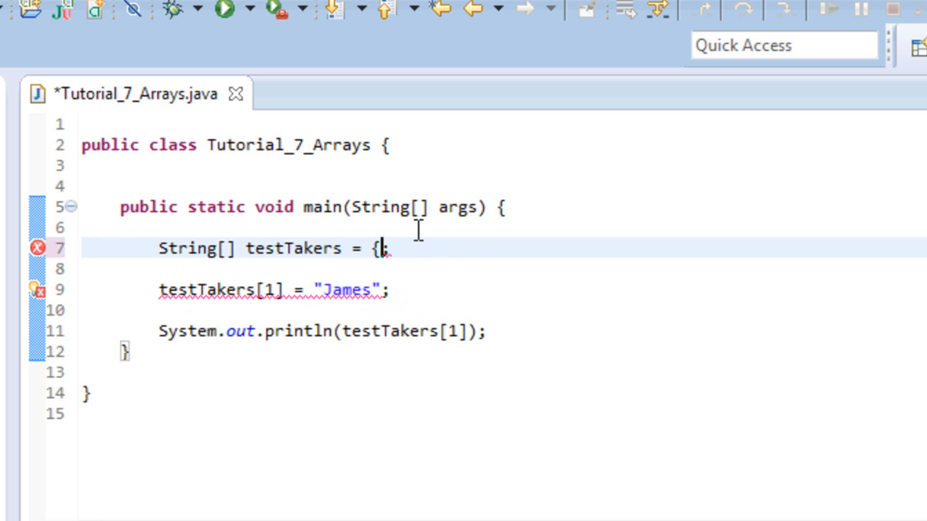
{"action": "type", "text": "}"}
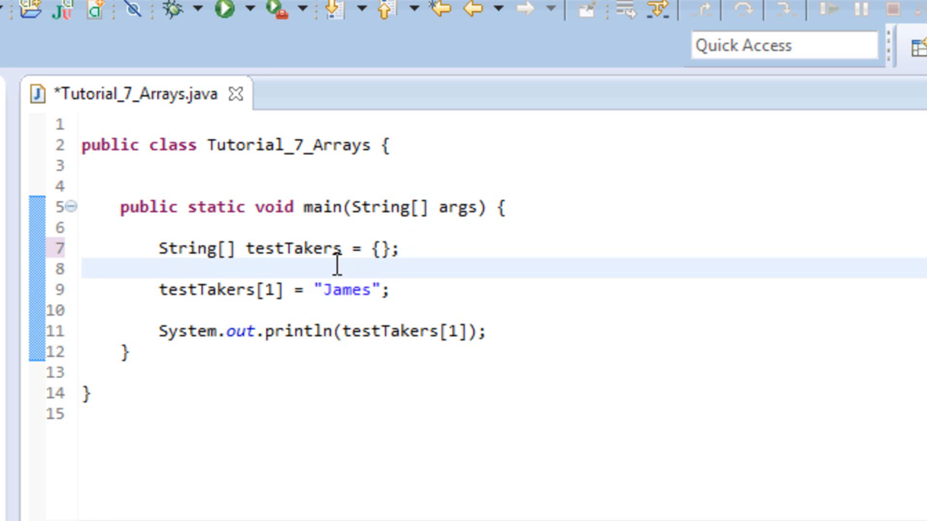
{"action": "mouse_move", "coordinate": [159, 270]}
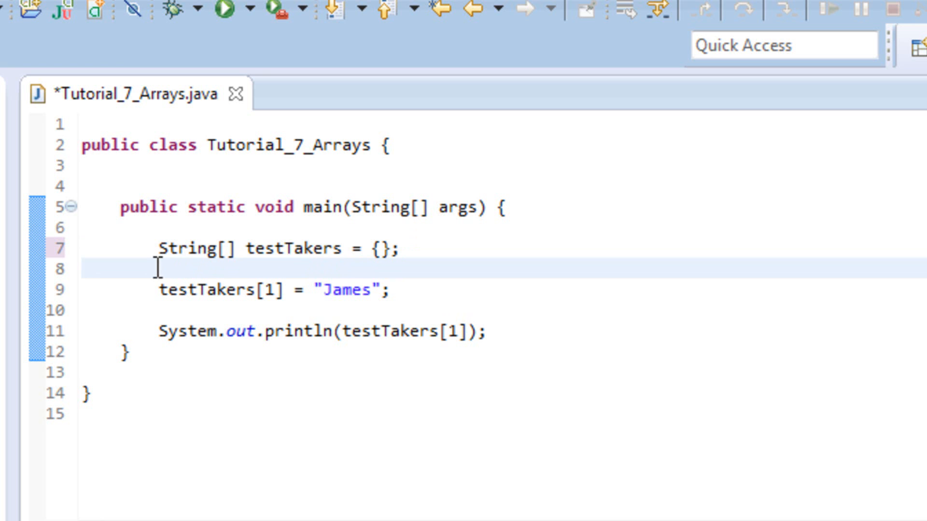
{"action": "mouse_move", "coordinate": [347, 247]}
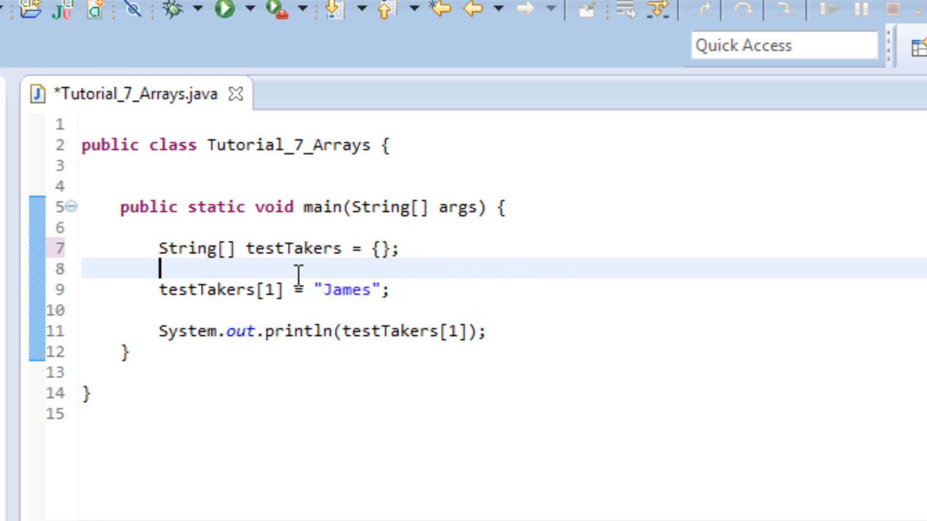
Step: Add testTakers[0] = "Shane"; on a new line above the James assignment
{"action": "key", "text": "Enter"}
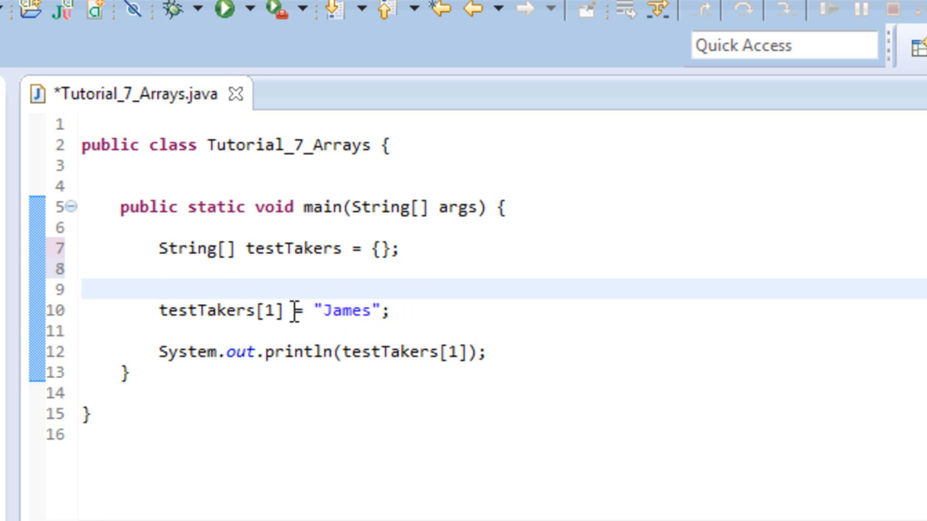
{"action": "mouse_move", "coordinate": [242, 301]}
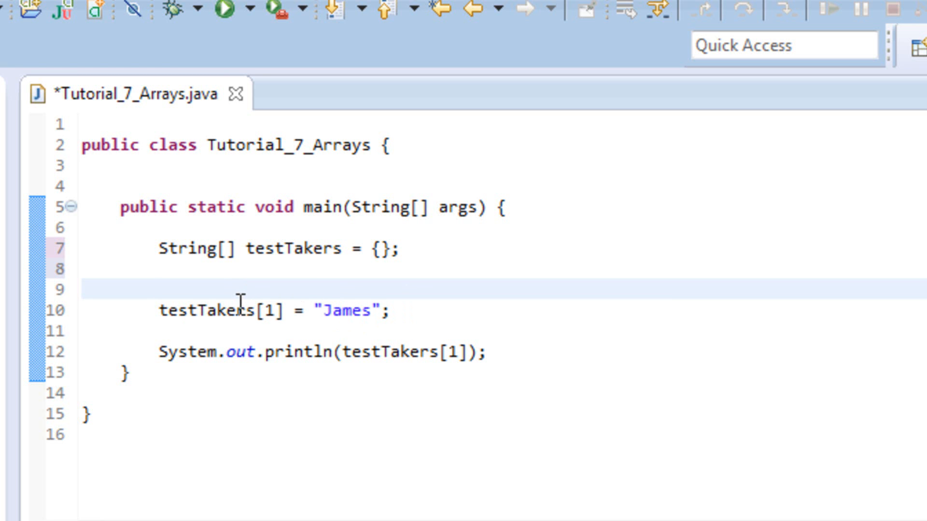
{"action": "type", "text": "testTake"}
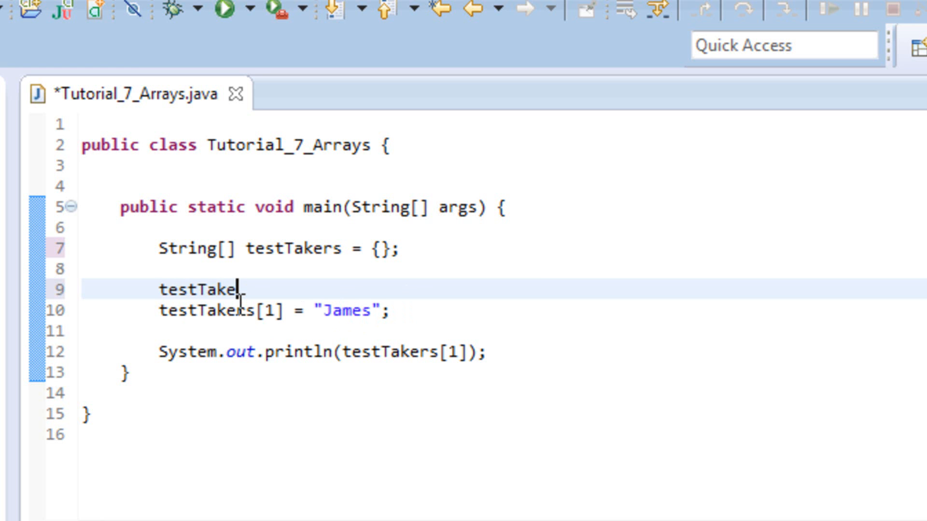
{"action": "type", "text": "rs"}
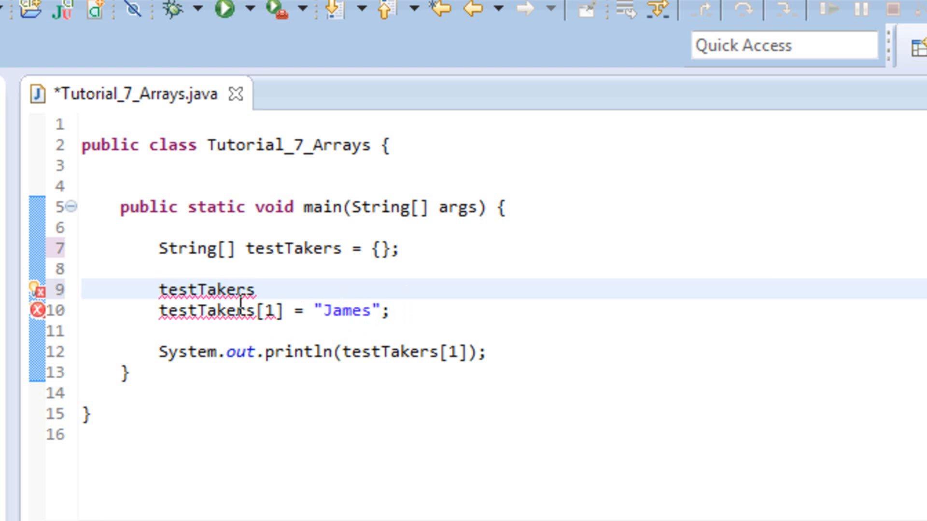
{"action": "type", "text": "[0]"}
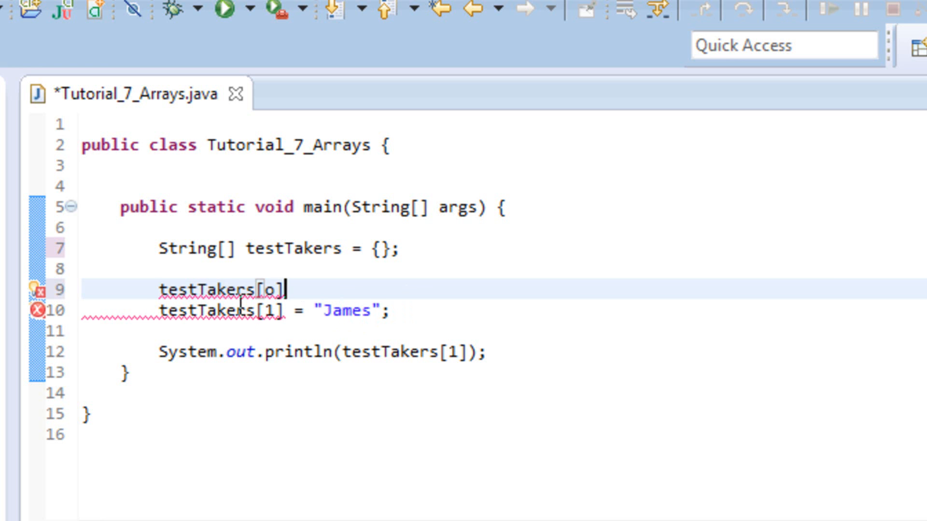
{"action": "type", "text": "0"}
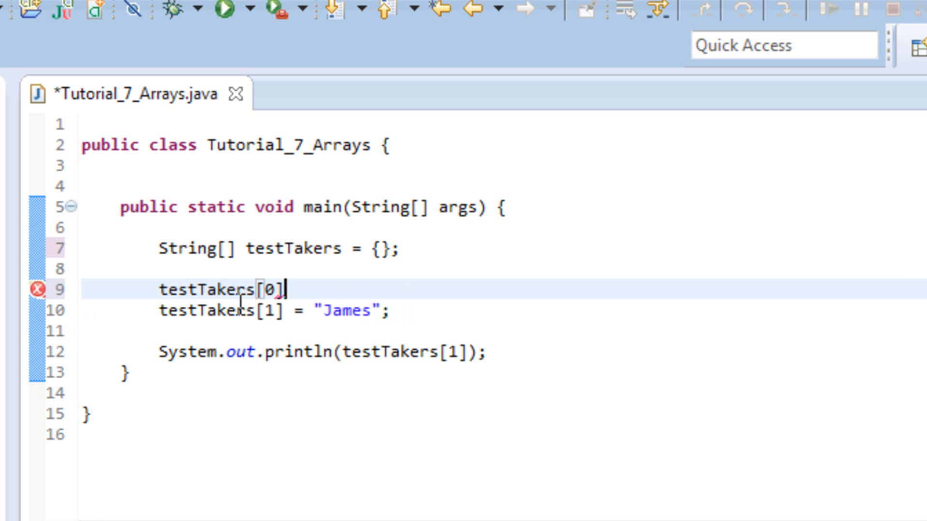
{"action": "type", "text": "= \"\""}
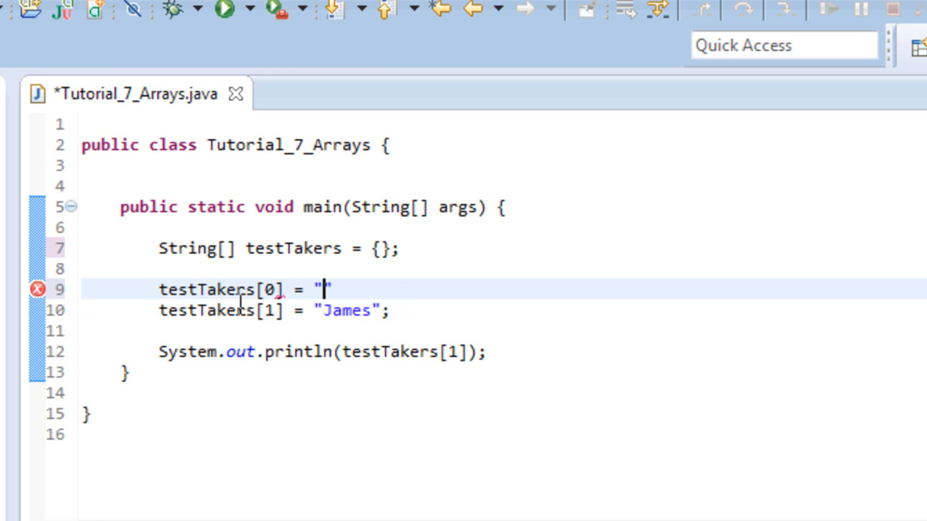
{"action": "type", "text": "Shane"}
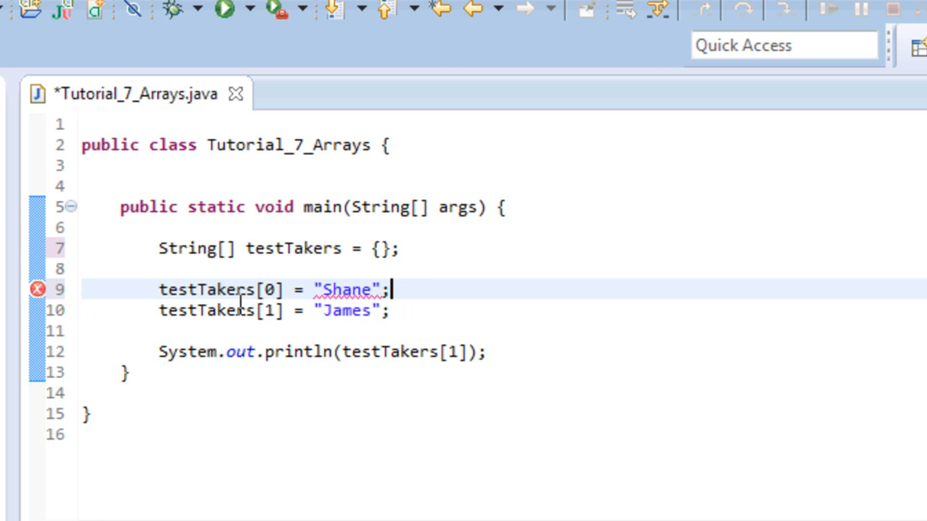
Step: Add testTakers[2] = "Chris"; below the James assignment
{"action": "type", "text": "testT"}
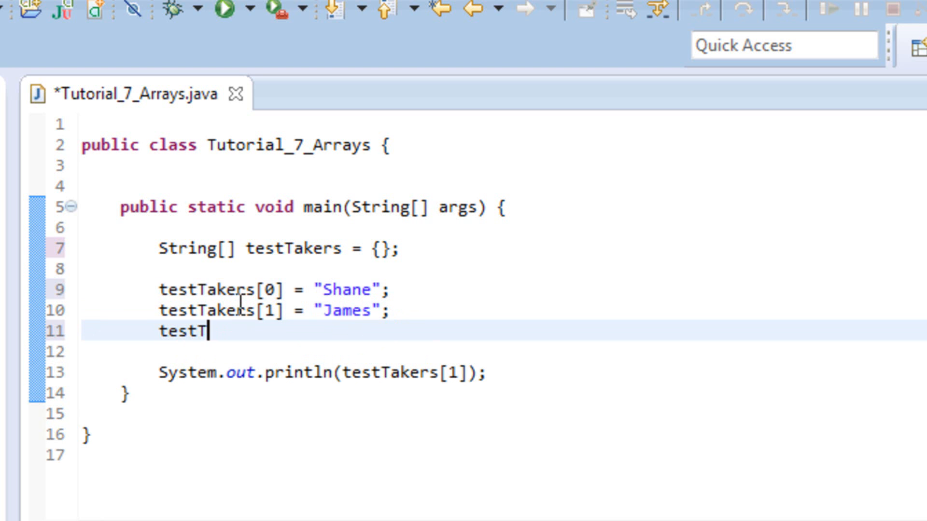
{"action": "type", "text": "akers{}"}
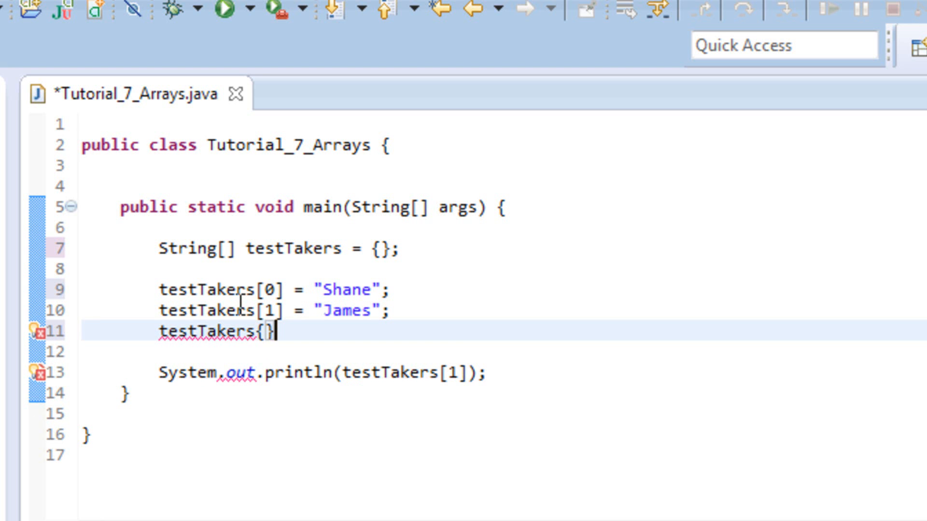
{"action": "type", "text": "["}
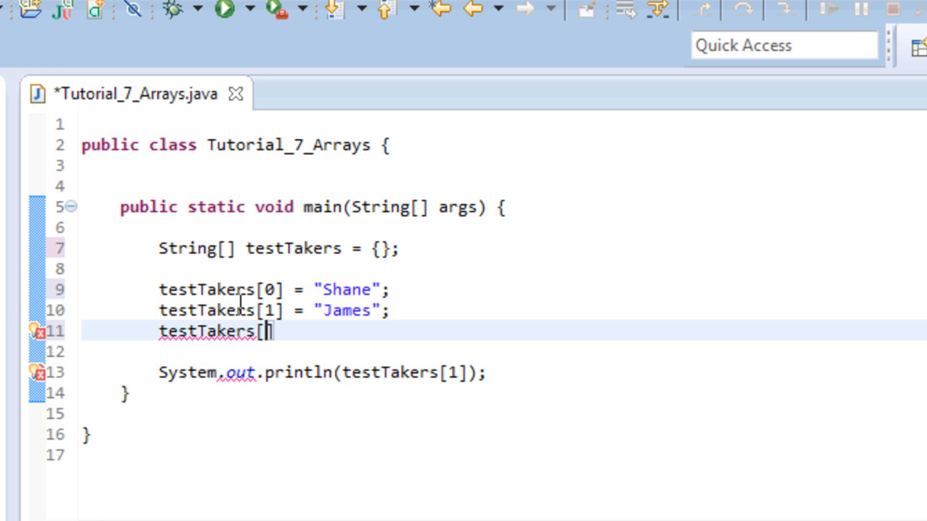
{"action": "type", "text": "2] ="}
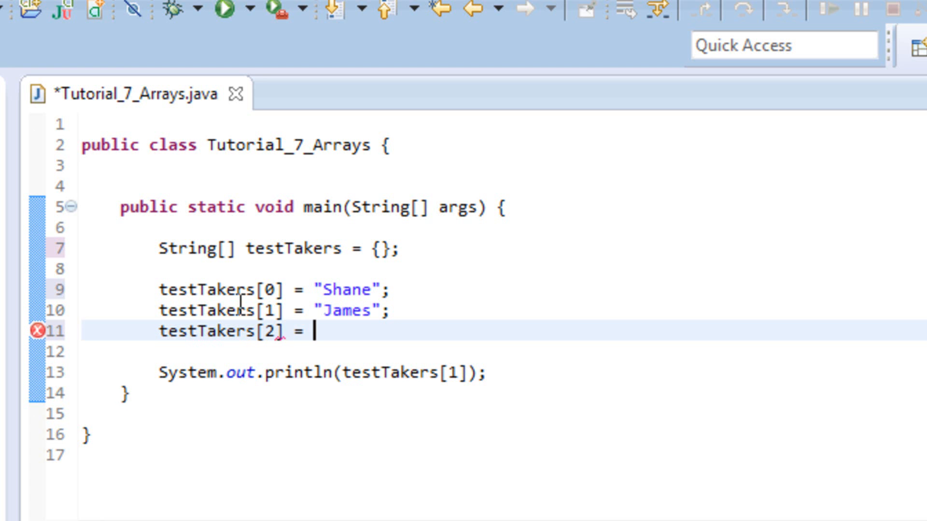
{"action": "type", "text": "\"Chr"}
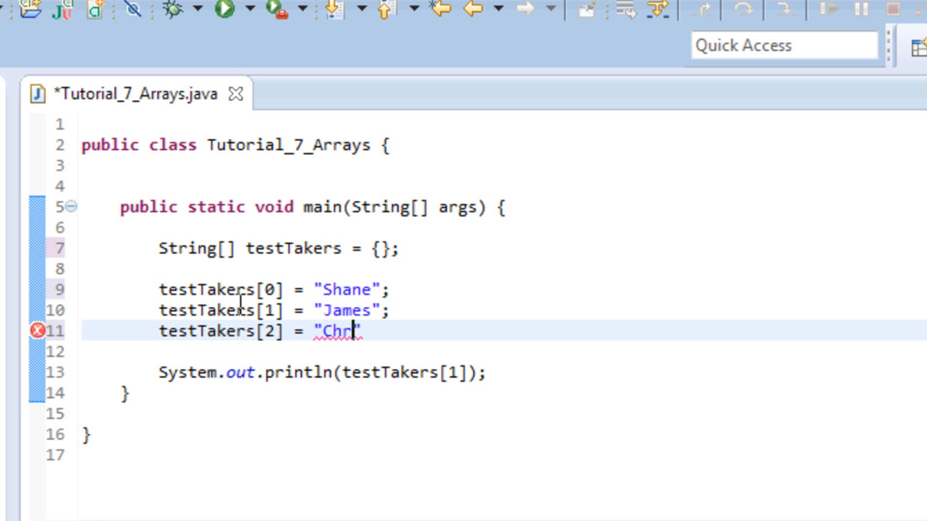
{"action": "type", "text": "is\";"}
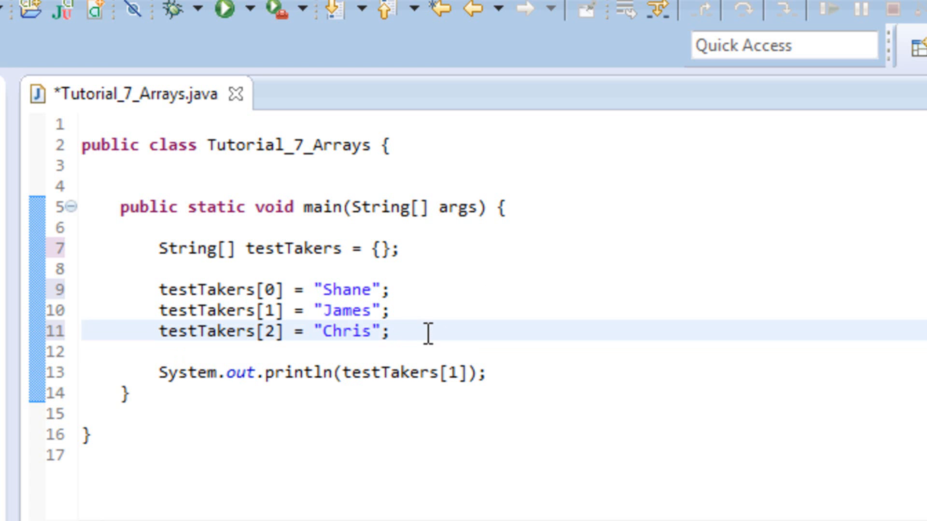
{"action": "mouse_move", "coordinate": [453, 302]}
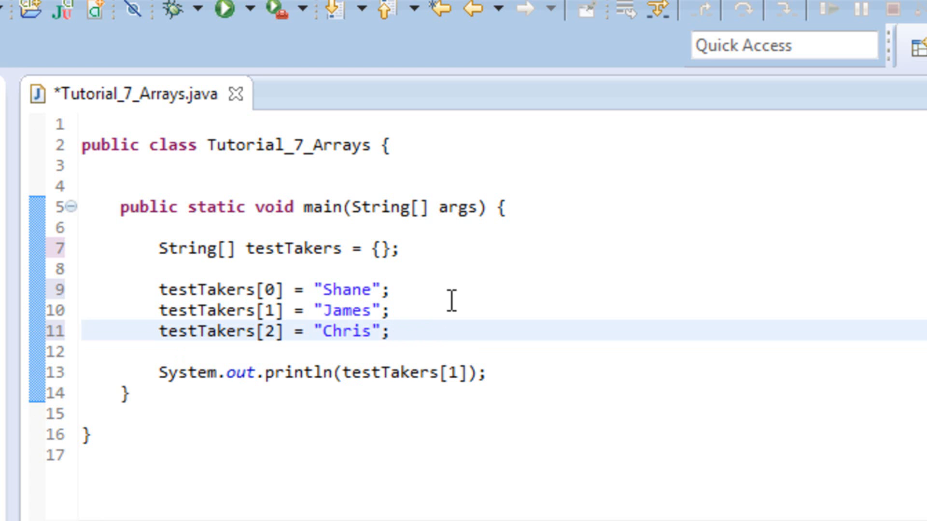
{"action": "mouse_move", "coordinate": [628, 261]}
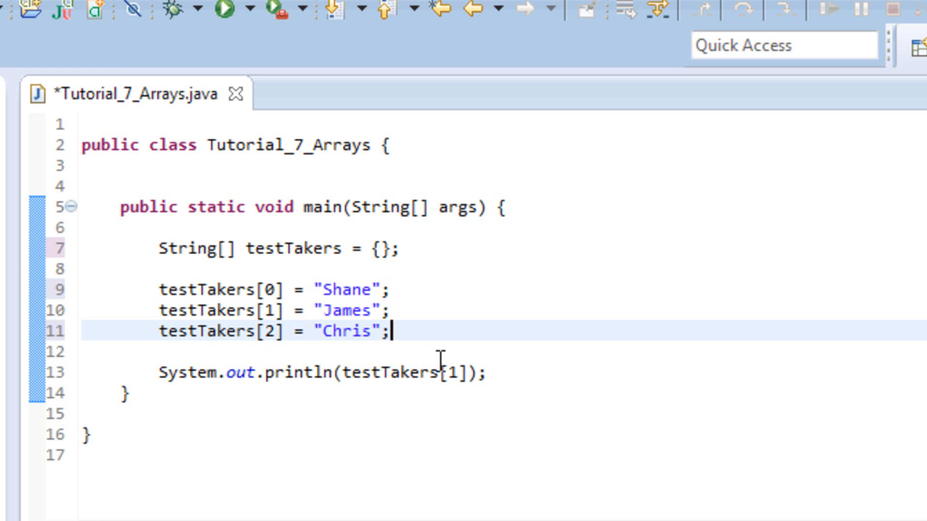
{"action": "mouse_move", "coordinate": [491, 365]}
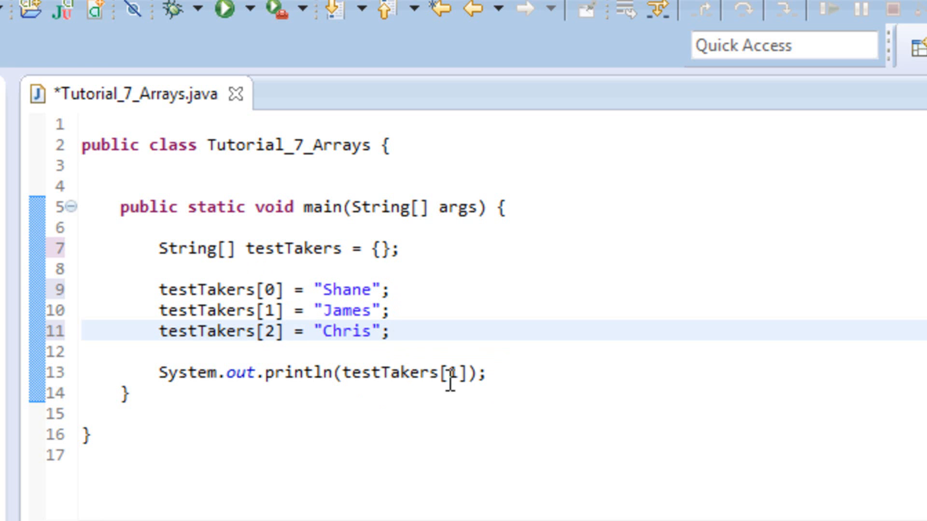
{"action": "mouse_move", "coordinate": [300, 290]}
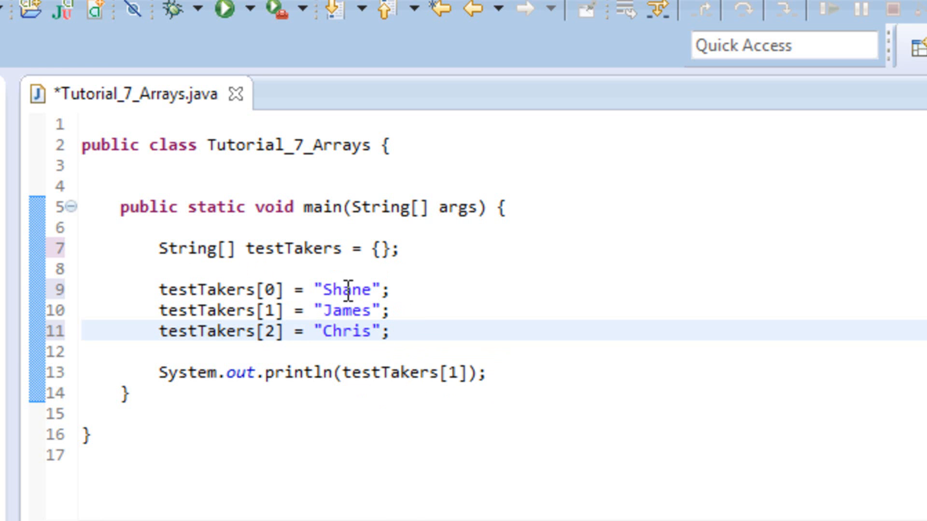
{"action": "mouse_move", "coordinate": [314, 249]}
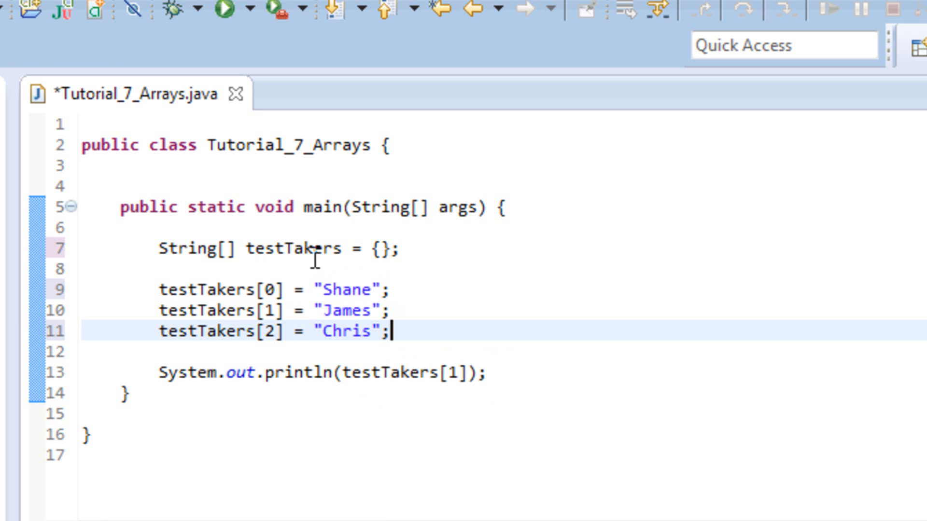
{"action": "mouse_move", "coordinate": [530, 294]}
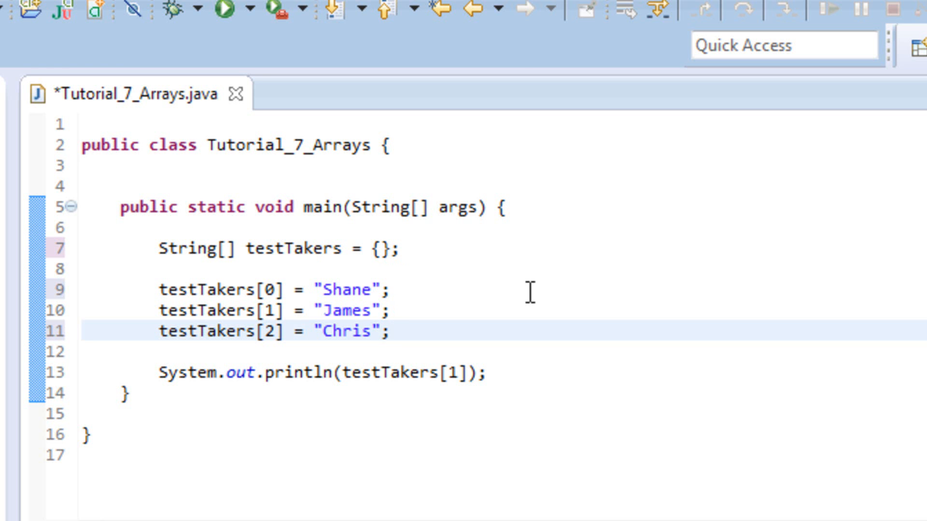
{"action": "mouse_move", "coordinate": [421, 297]}
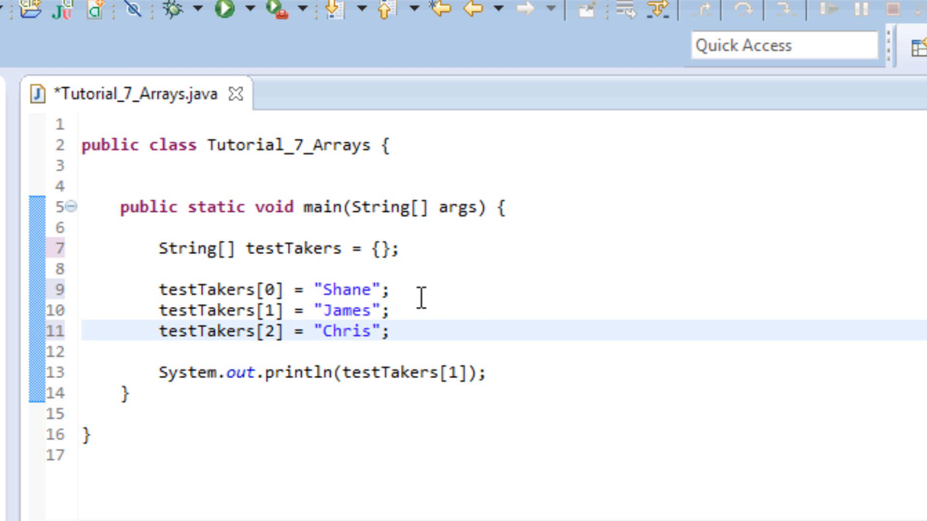